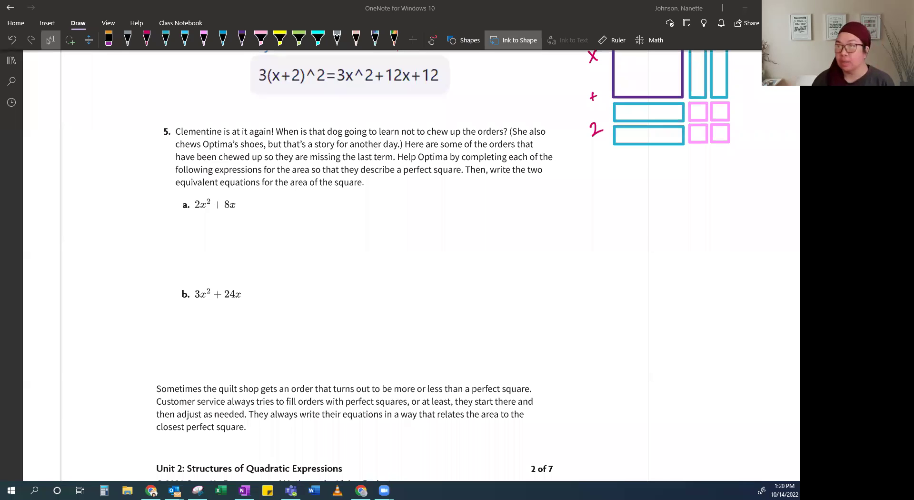
- Select question 4's purple x-by-x square to copy beside part a
click(183, 244)
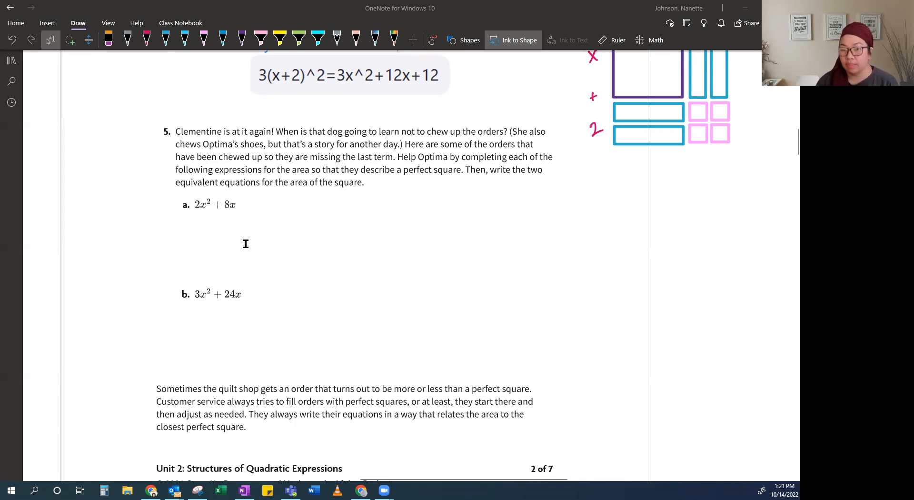
mouse_move(197, 221)
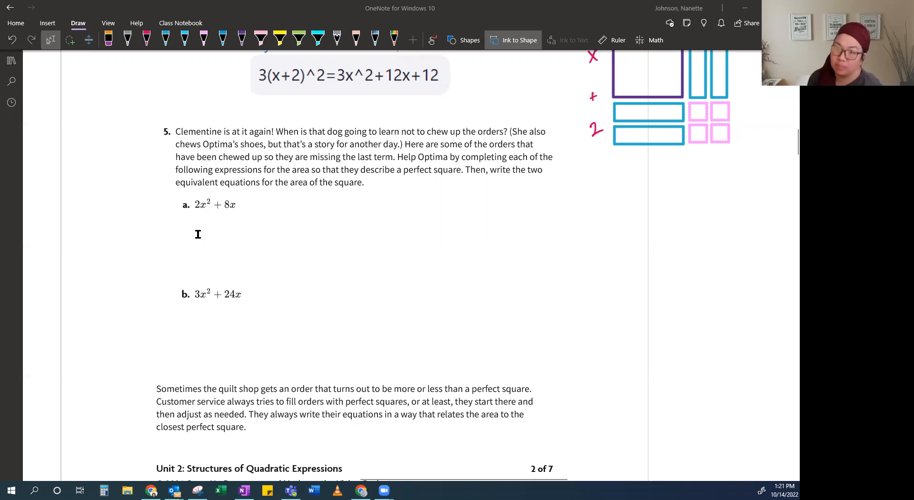
mouse_move(212, 212)
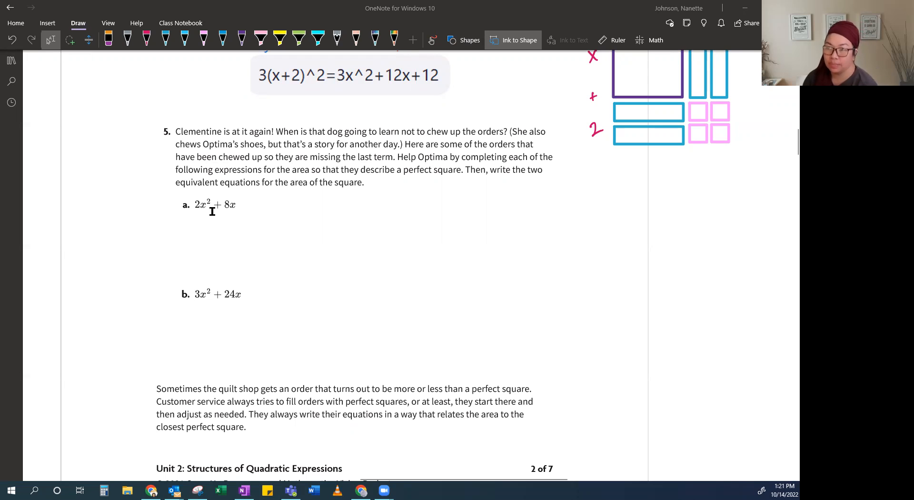
mouse_move(452, 191)
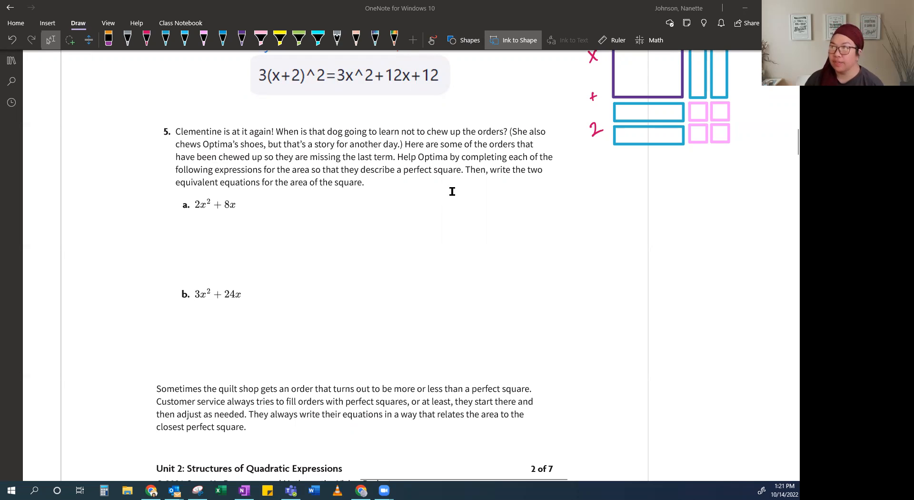
scroll(up, 3)
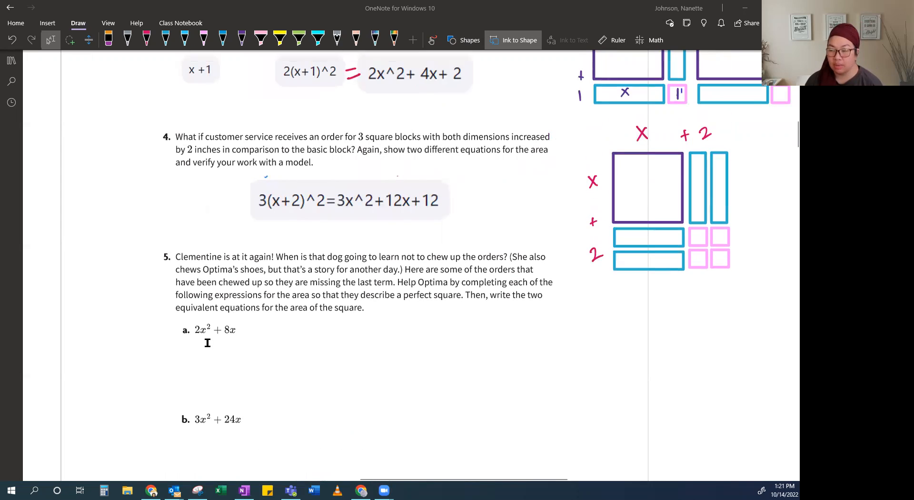
mouse_move(678, 215)
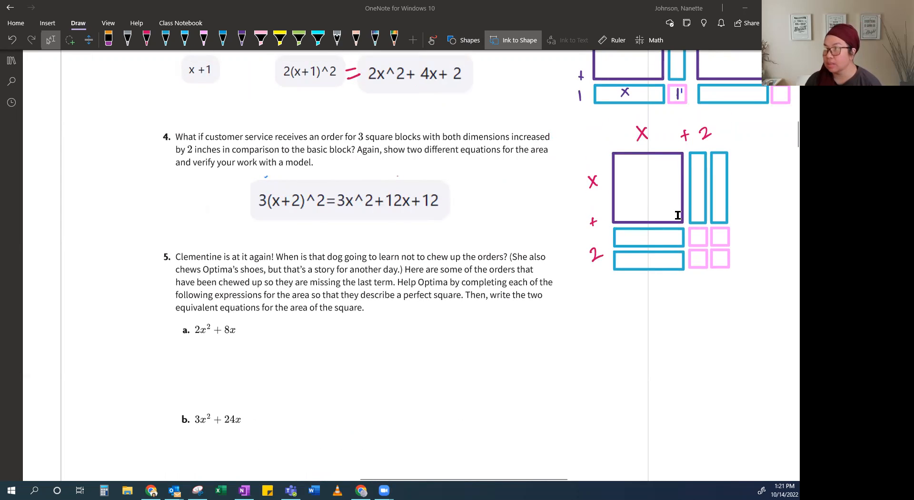
click(647, 187)
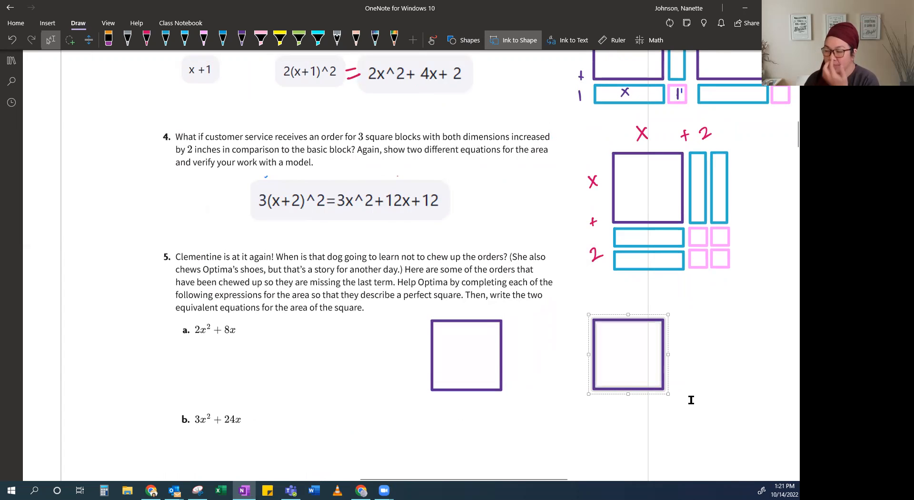
mouse_move(678, 363)
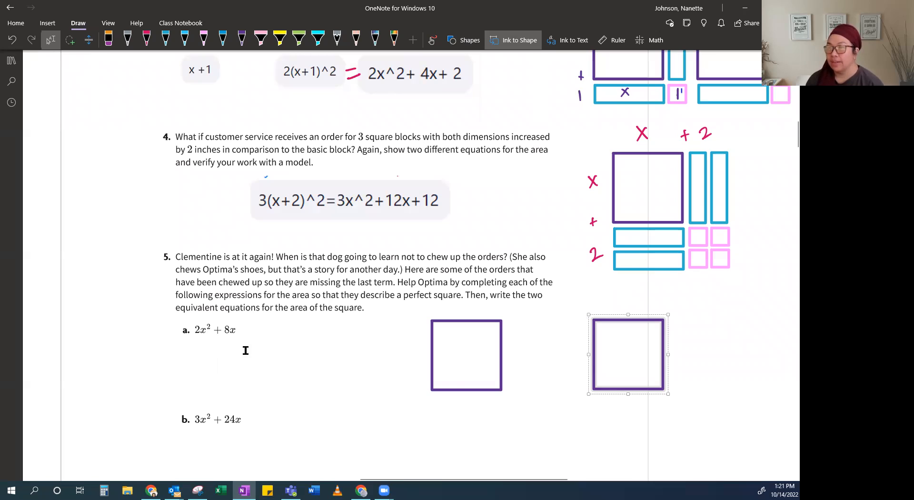
mouse_move(480, 337)
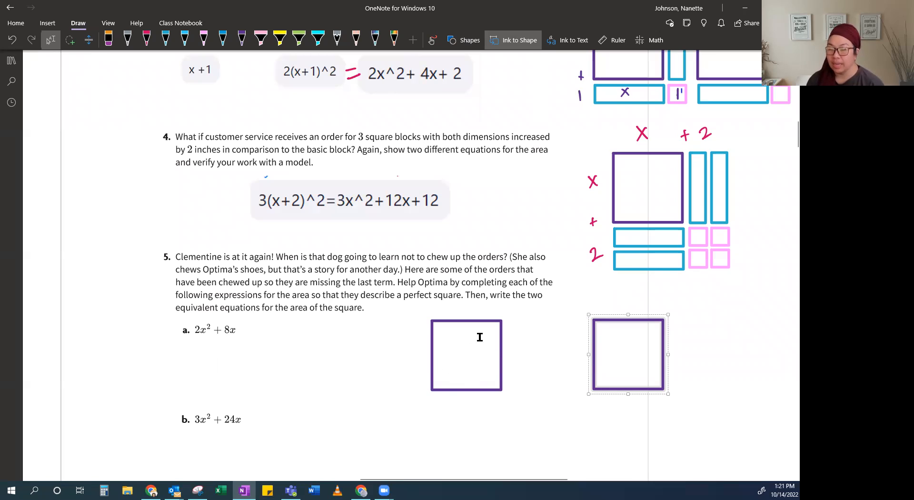
mouse_move(469, 362)
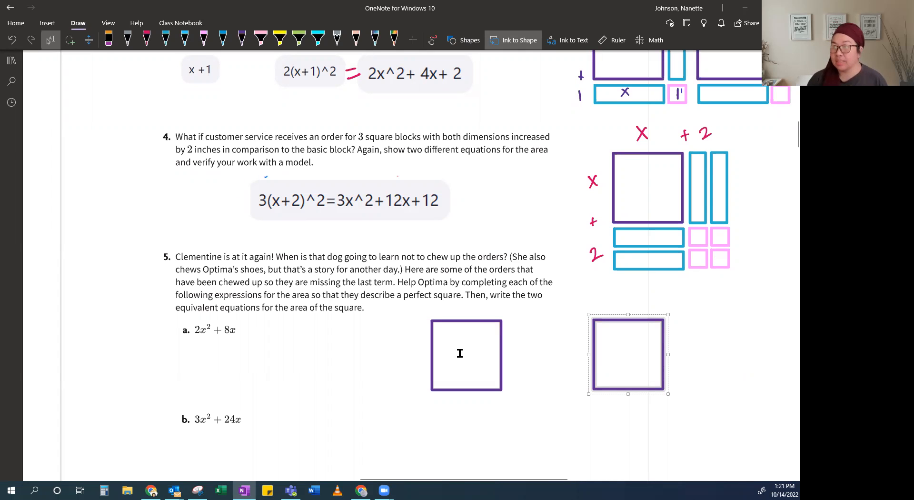
mouse_move(478, 360)
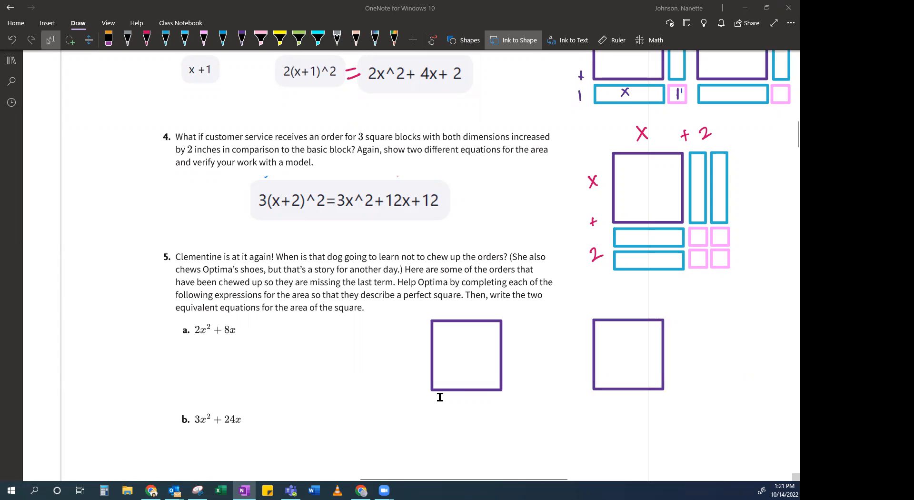
mouse_move(521, 365)
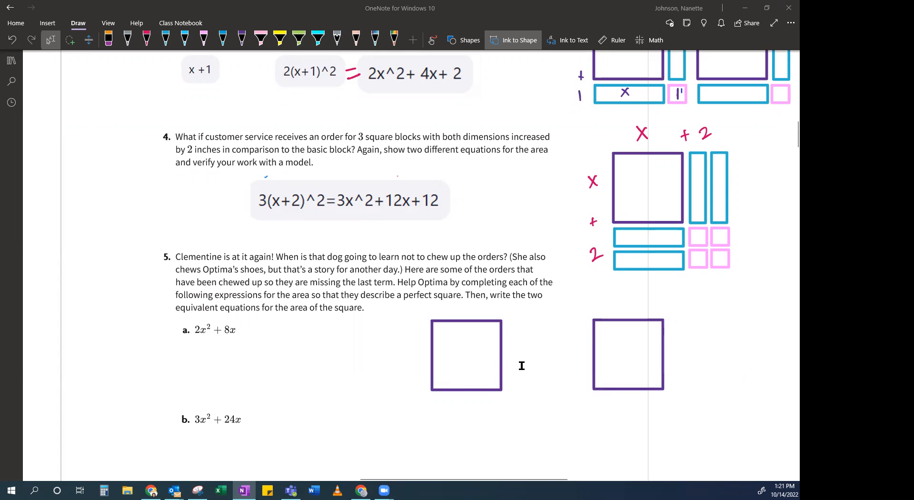
mouse_move(291, 379)
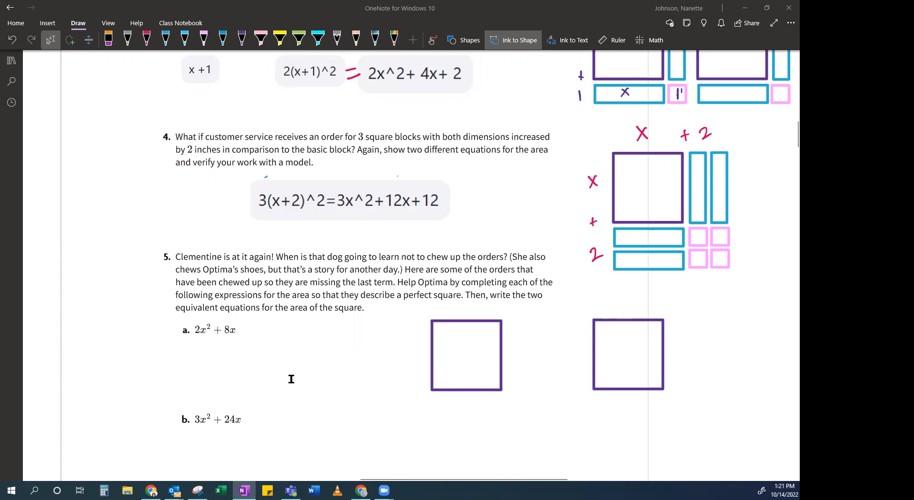
mouse_move(243, 349)
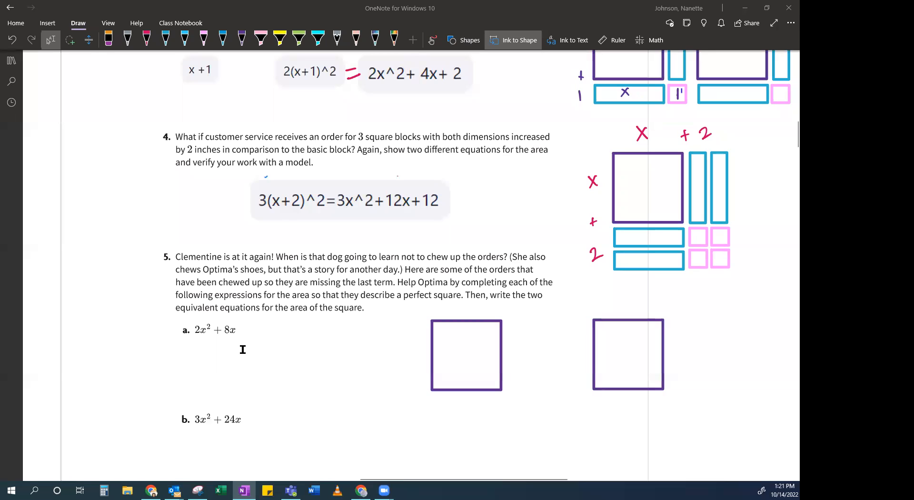
mouse_move(517, 362)
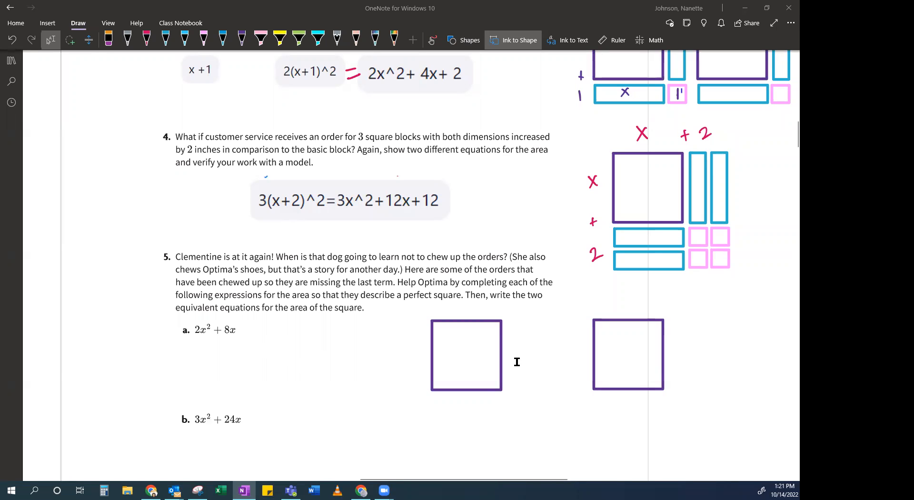
mouse_move(662, 355)
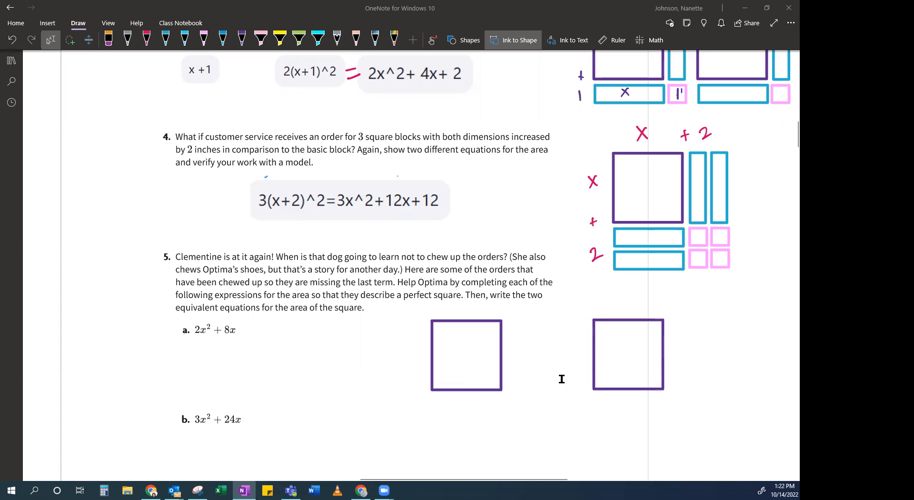
mouse_move(571, 305)
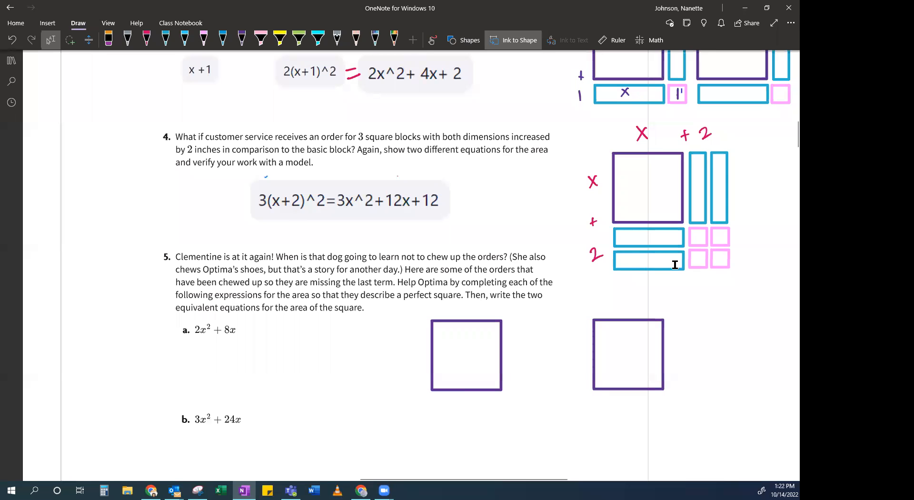
- Select the lower long blue strip in question 4's model for copying
click(649, 264)
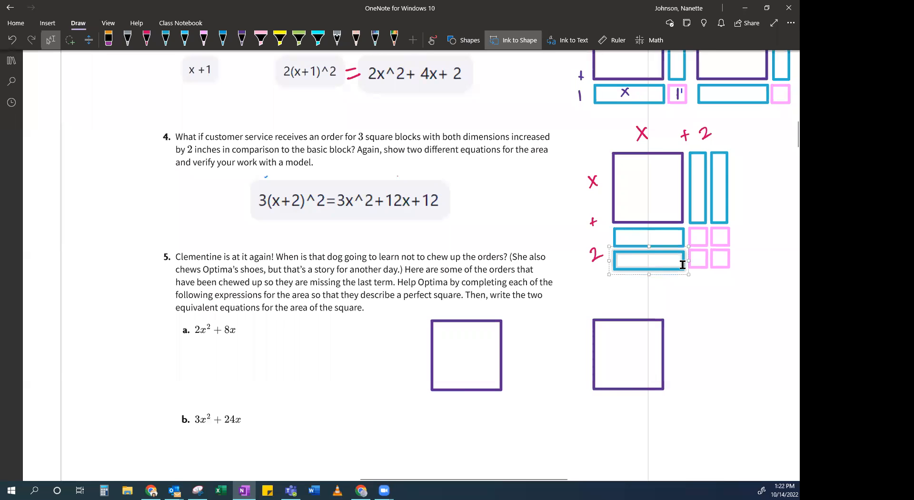
mouse_move(440, 397)
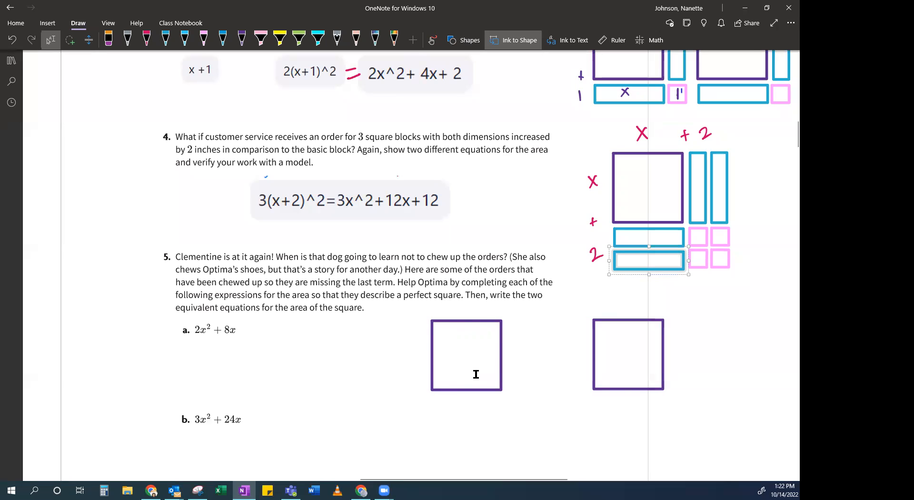
mouse_move(553, 385)
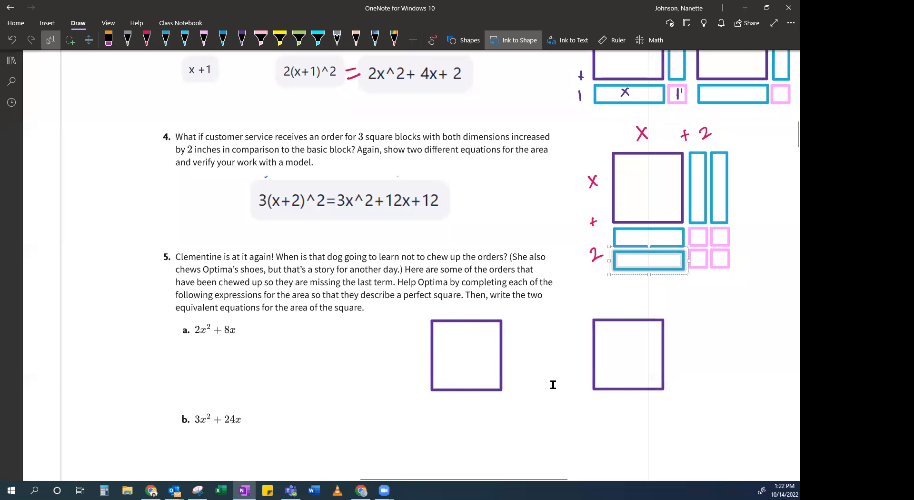
mouse_move(529, 314)
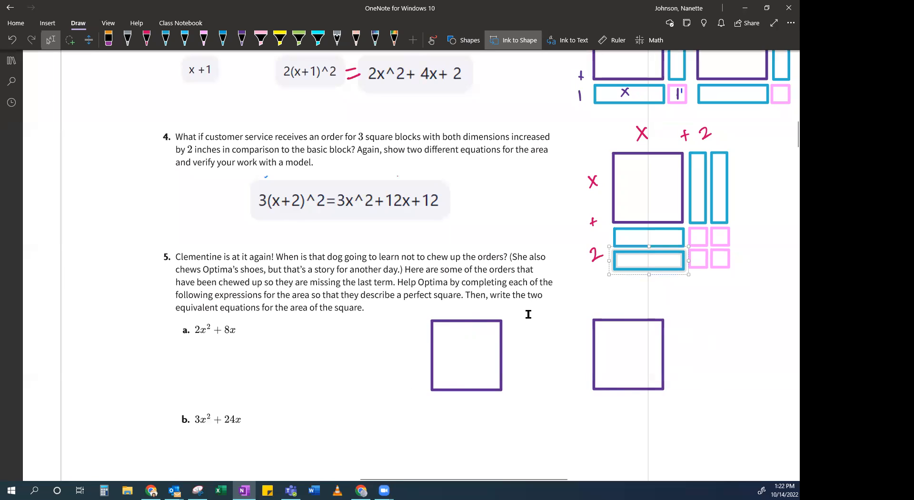
mouse_move(493, 335)
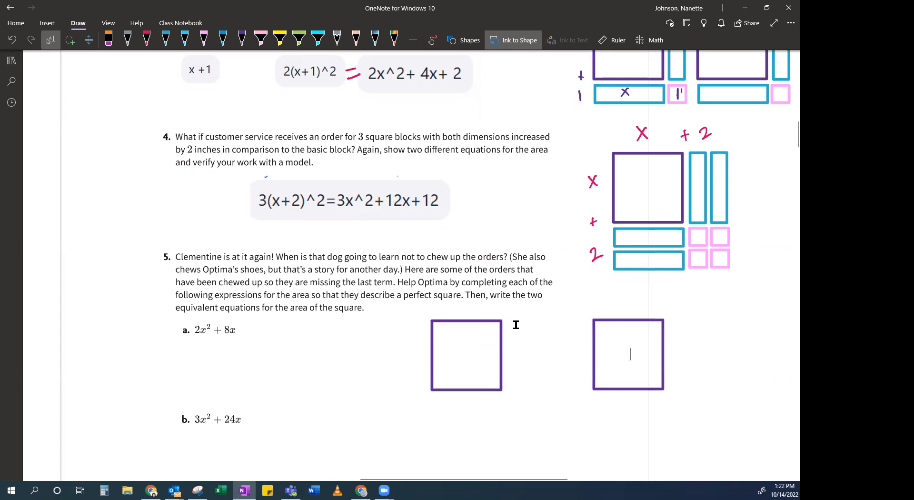
mouse_move(523, 368)
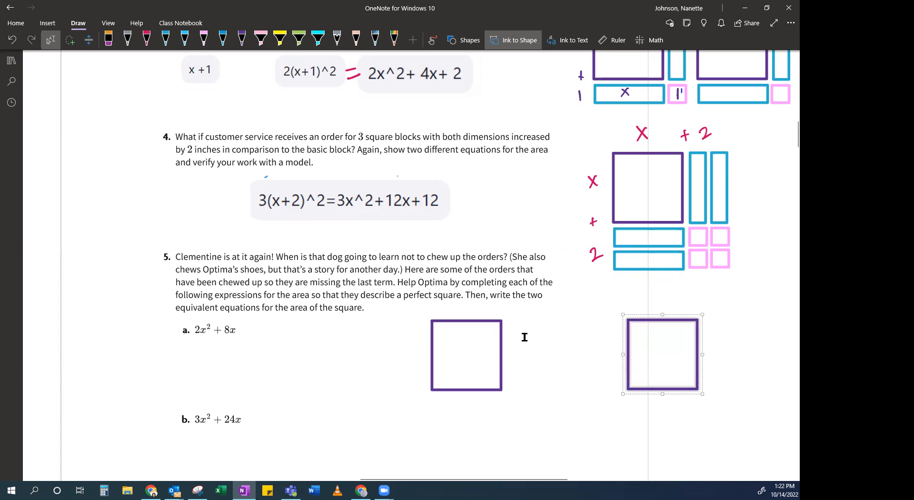
mouse_move(520, 376)
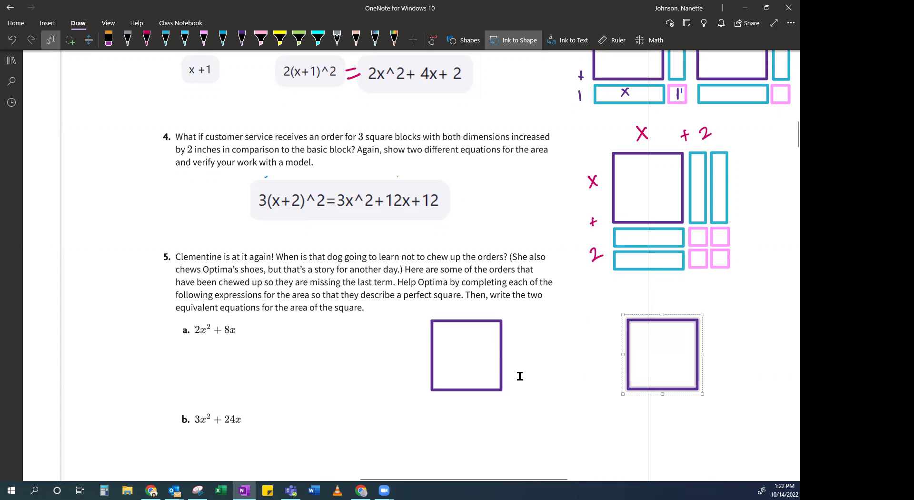
mouse_move(515, 371)
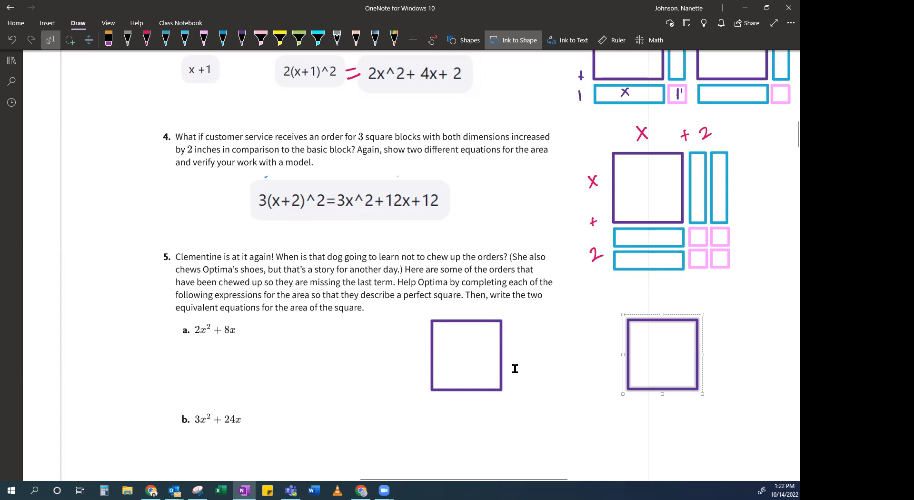
mouse_move(510, 369)
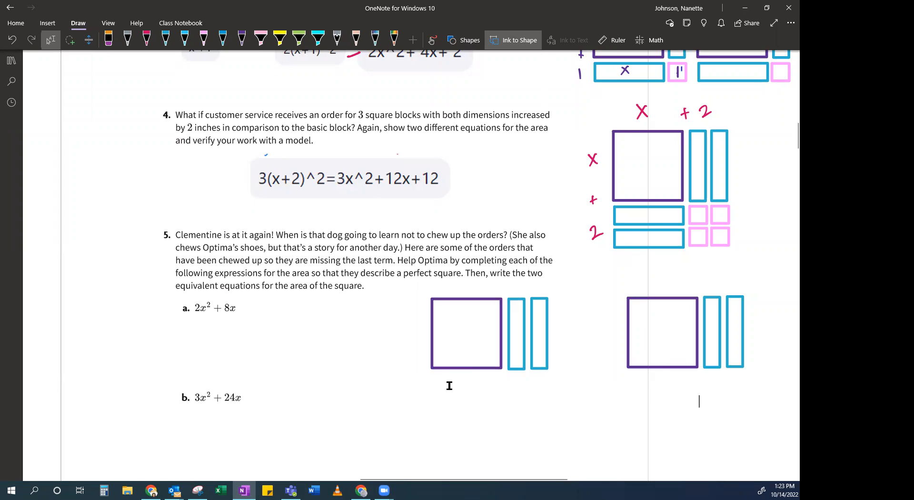
mouse_move(626, 325)
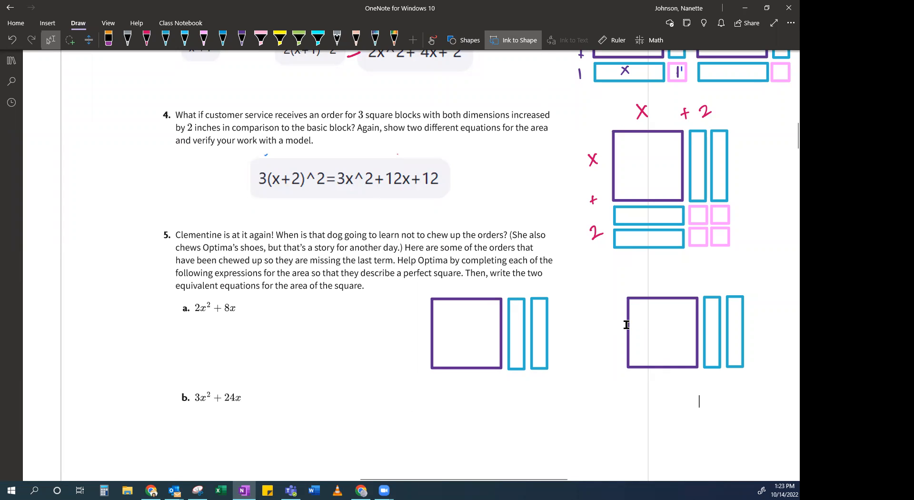
mouse_move(462, 387)
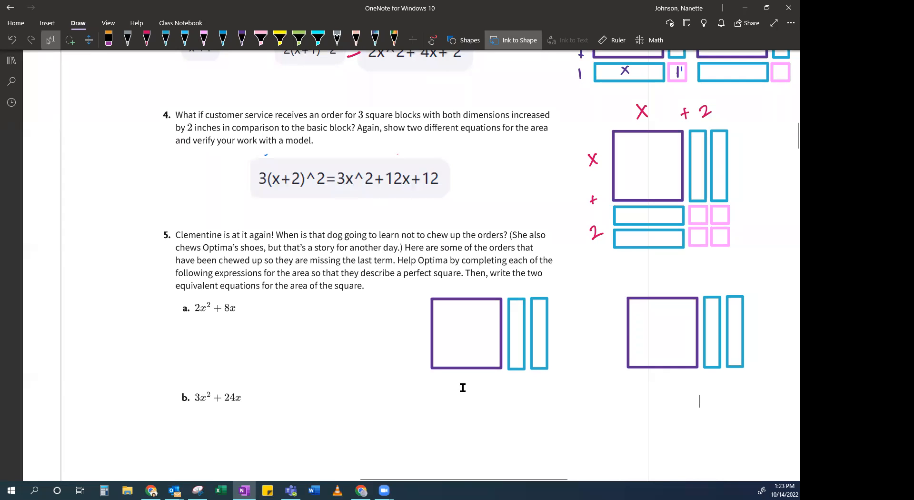
mouse_move(473, 393)
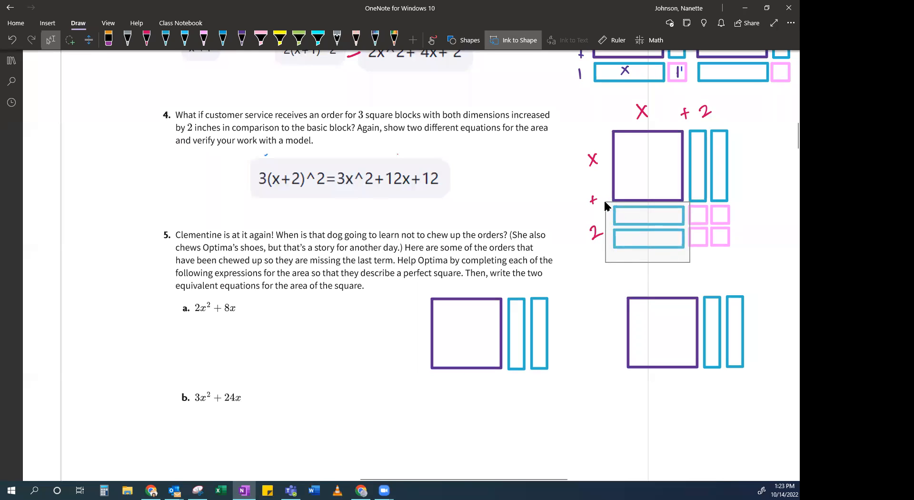
- Select question 4's horizontal blue strips to copy under each problem 5 square
click(647, 248)
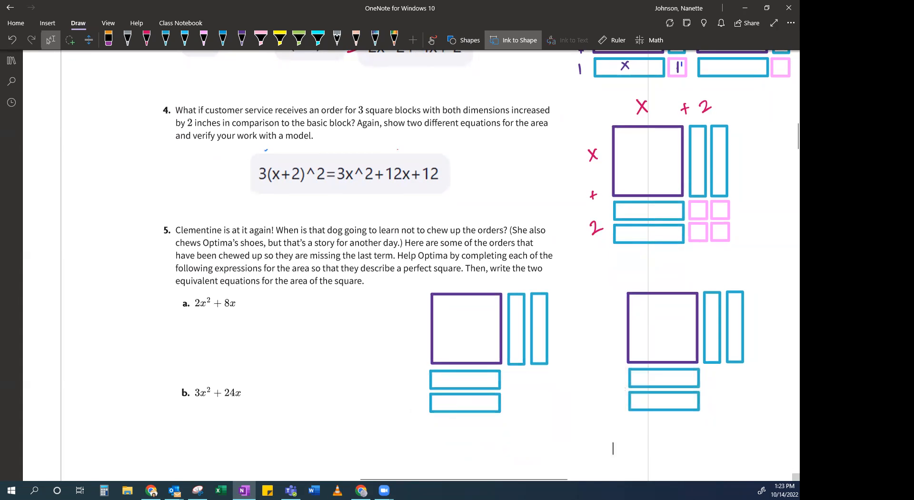
mouse_move(481, 344)
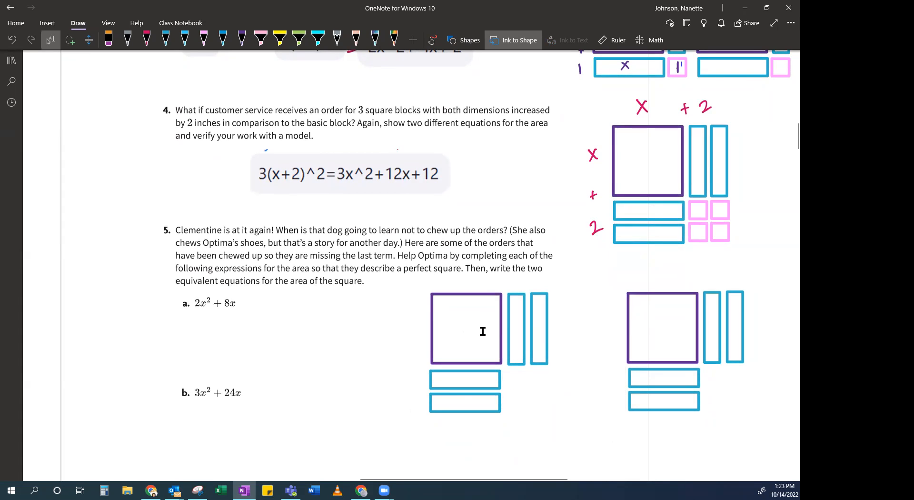
mouse_move(472, 383)
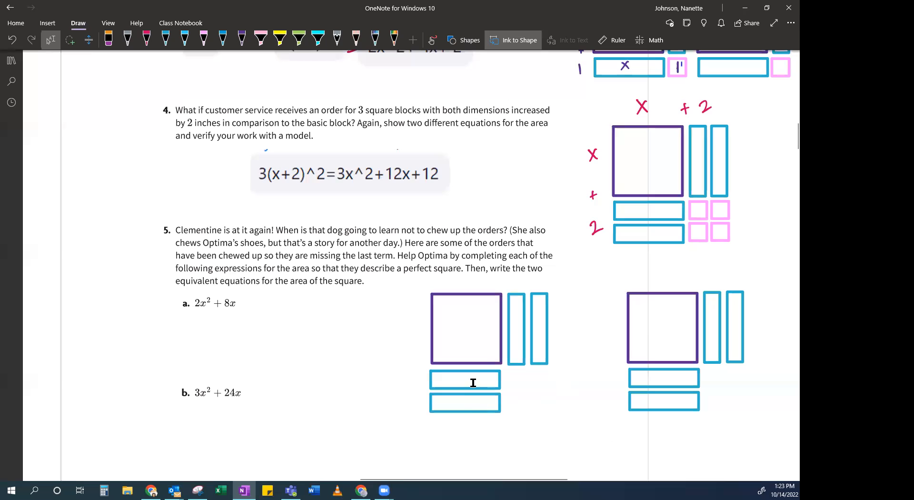
mouse_move(764, 344)
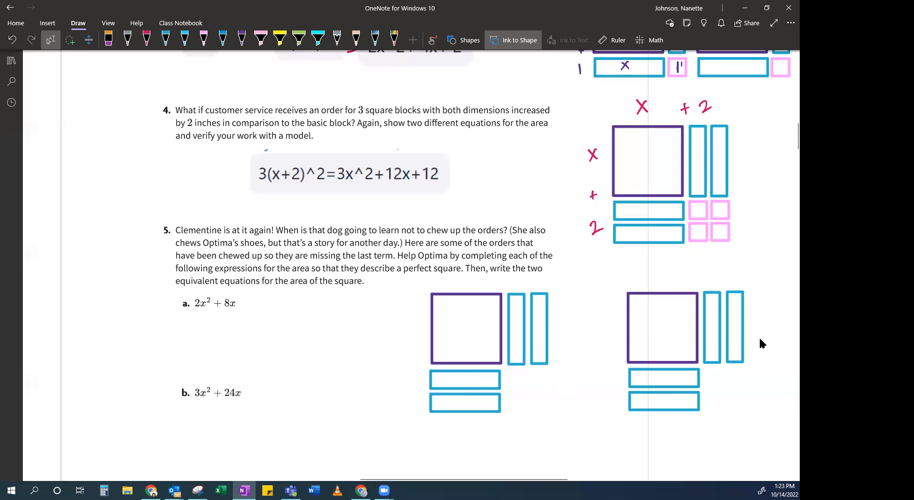
- Take the pink pen to write '+ ___' after 2x²+8x and 3x²+24x
click(613, 447)
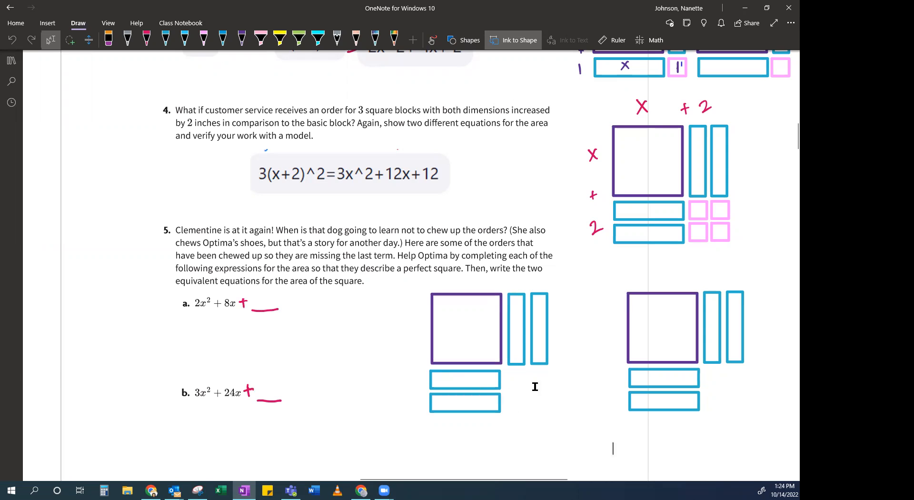
mouse_move(530, 398)
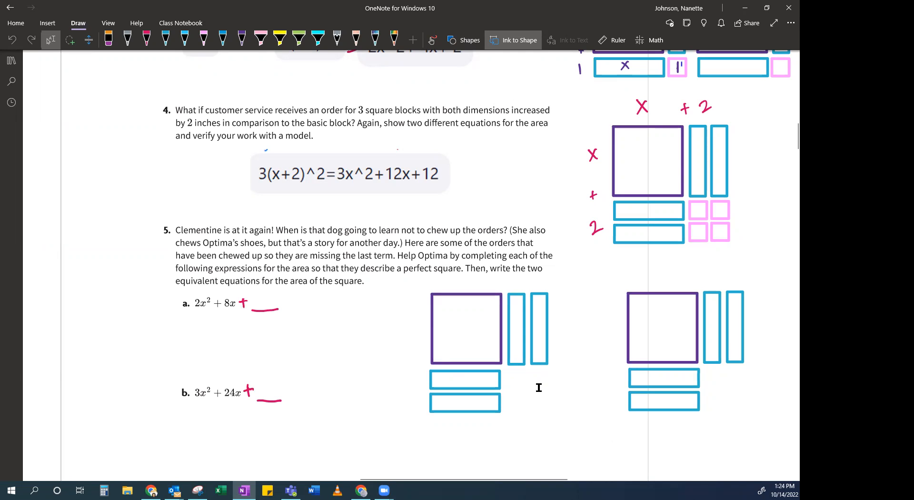
mouse_move(519, 391)
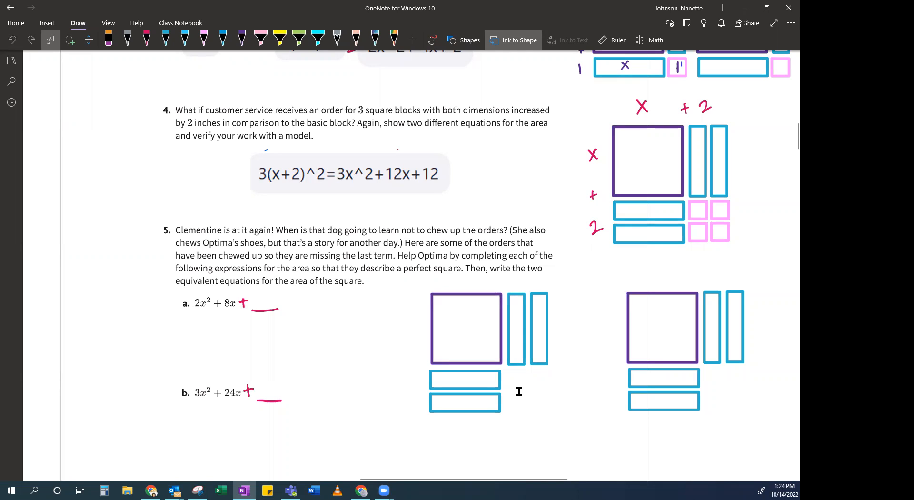
- Select the four small pink unit squares in question 4's model
click(613, 448)
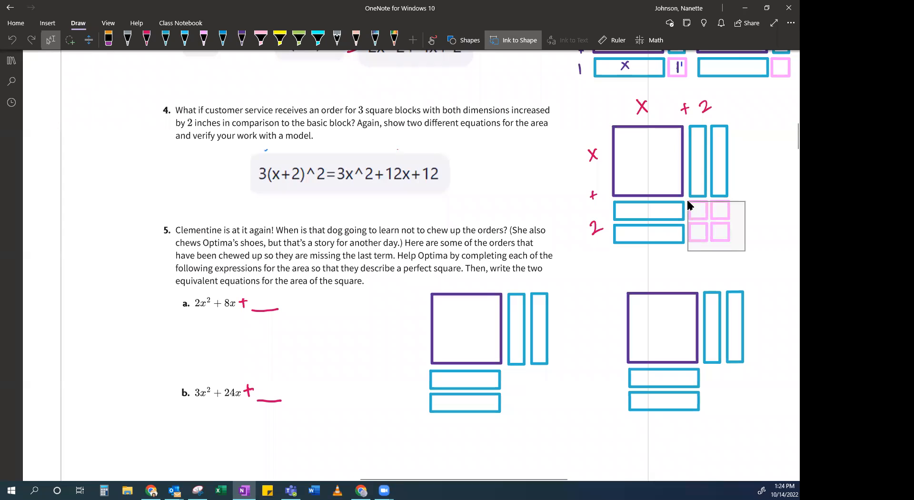
click(710, 224)
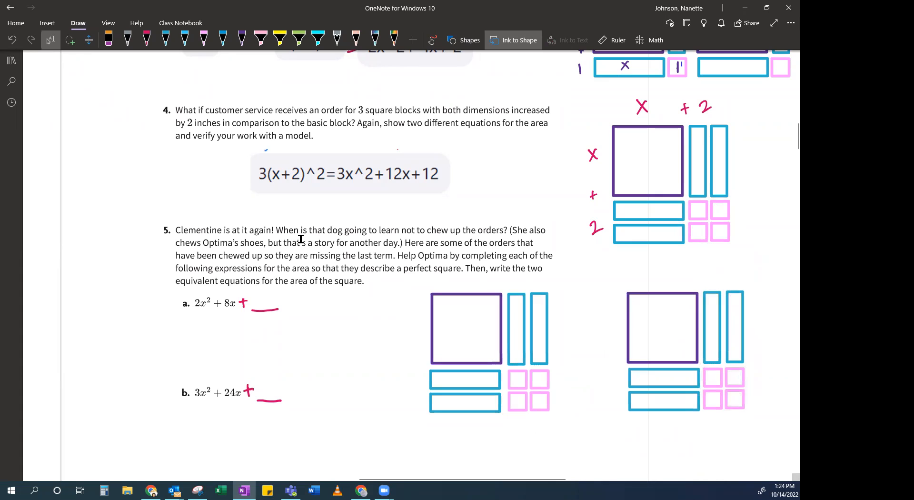
mouse_move(588, 350)
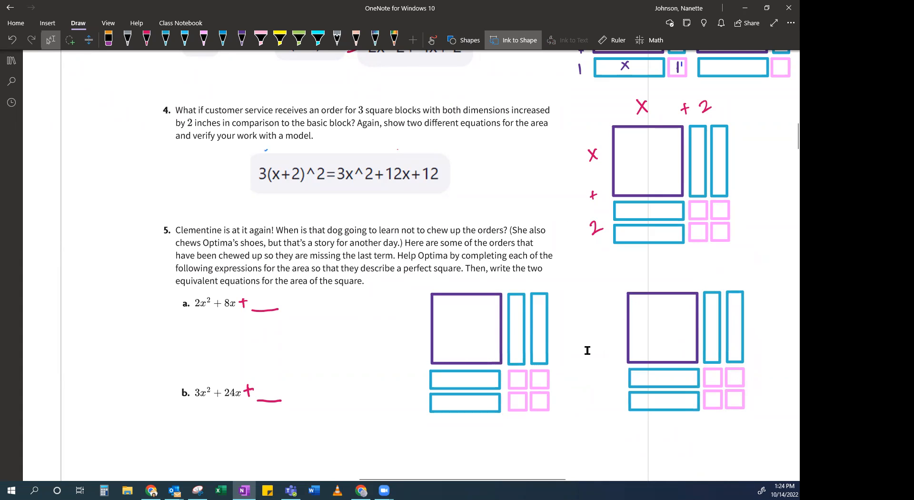
mouse_move(259, 303)
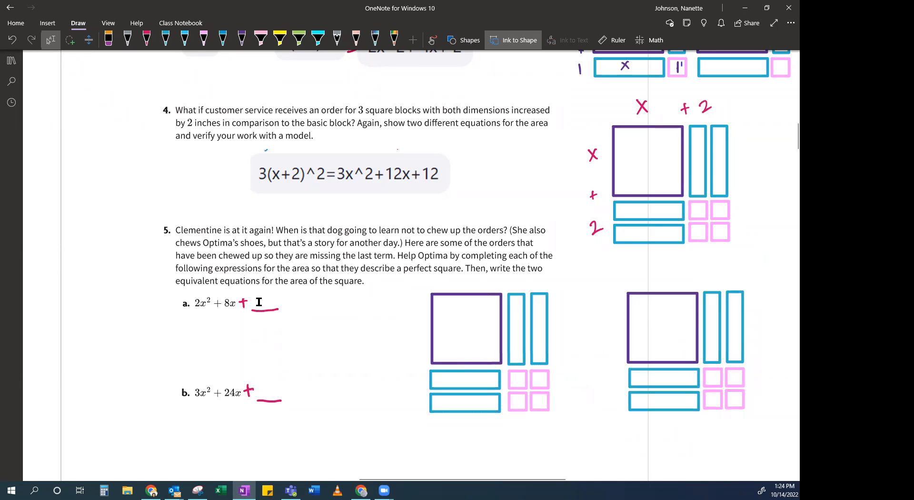
- Write the missing constant 8 in part a's blank with the pink pen
click(262, 302)
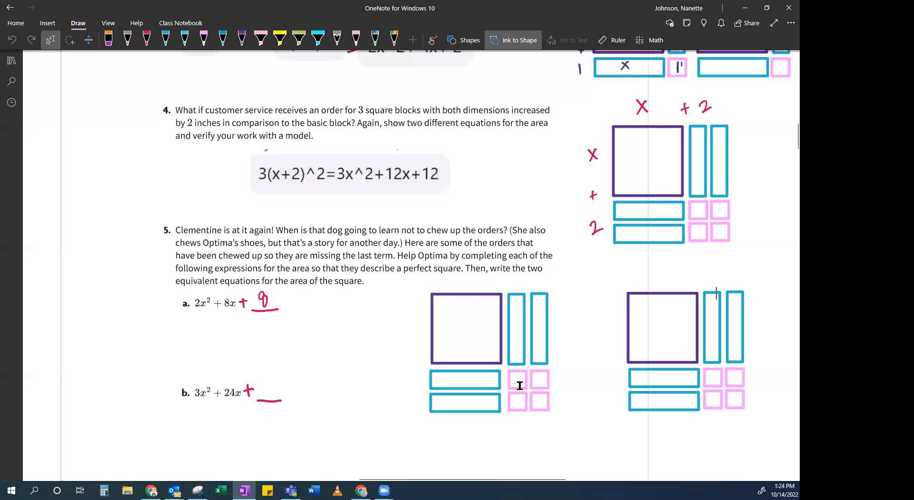
mouse_move(478, 383)
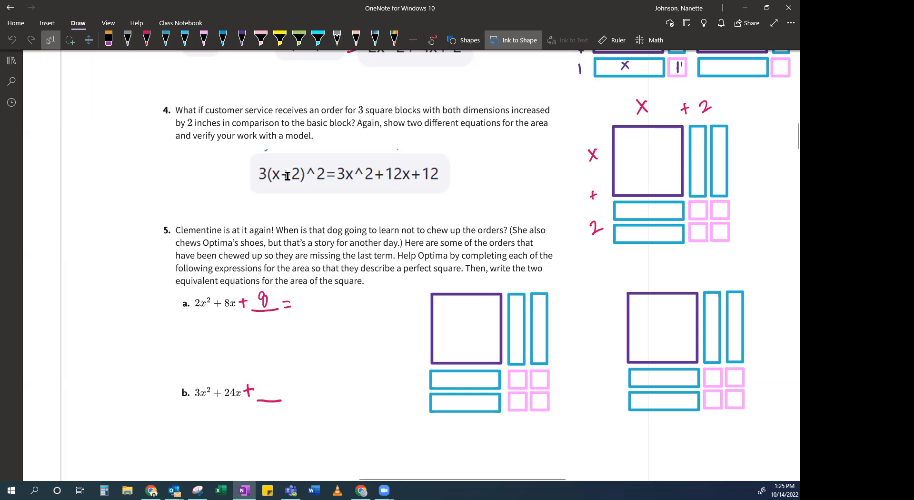
mouse_move(311, 178)
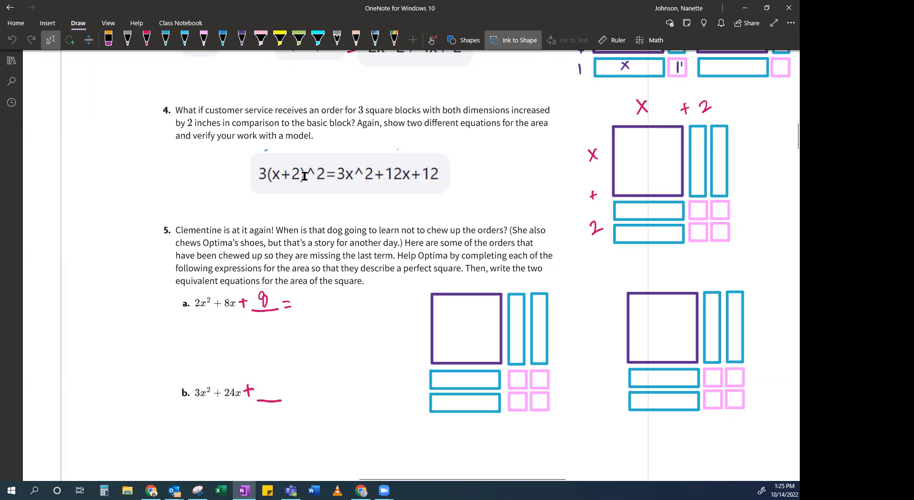
mouse_move(326, 312)
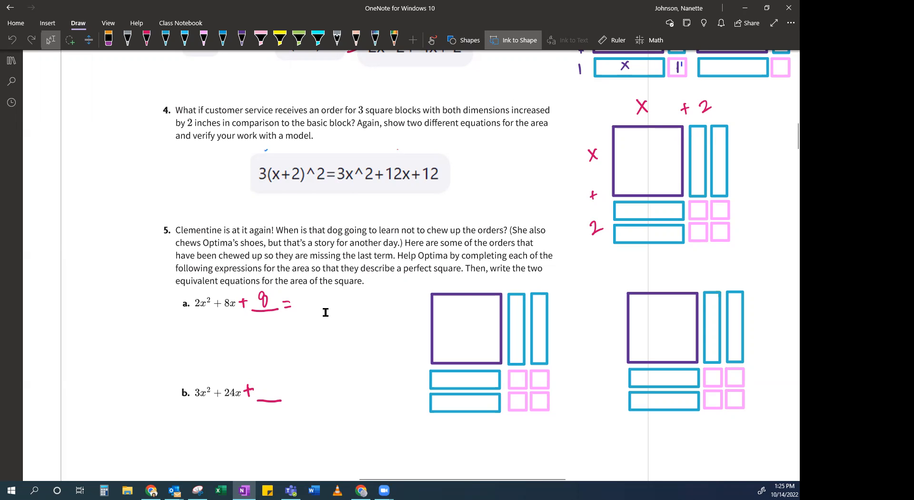
mouse_move(717, 292)
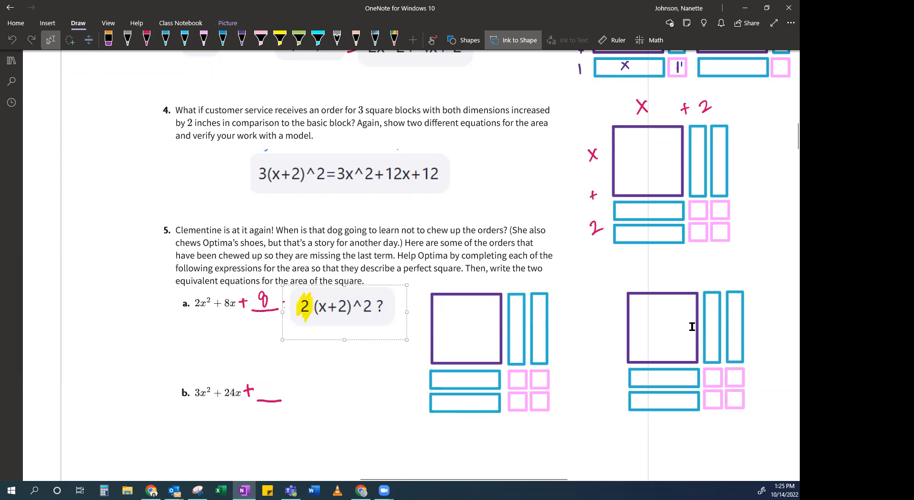
mouse_move(714, 359)
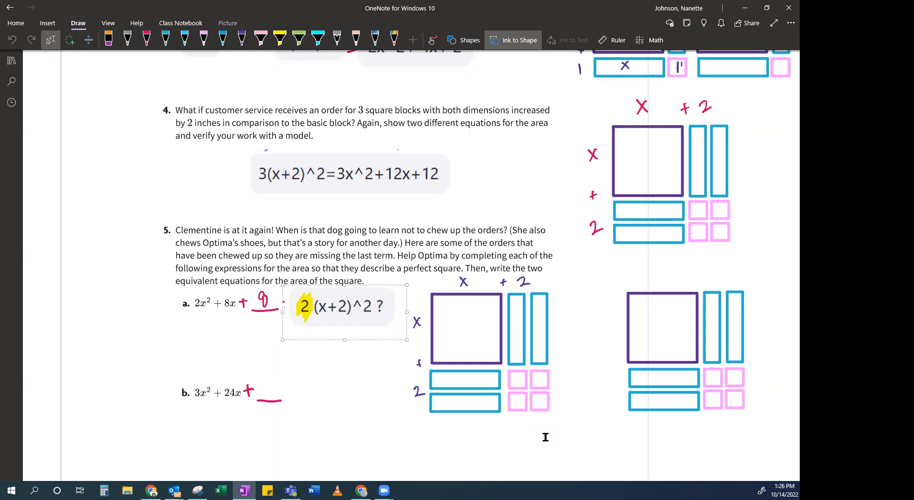
- Move down and right on the page and select the purple square for copying
scroll(down, 3)
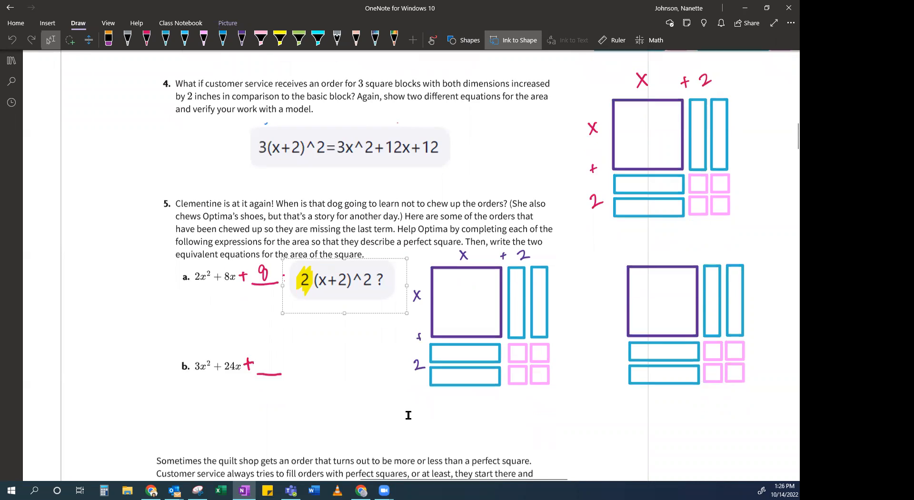
scroll(down, 3)
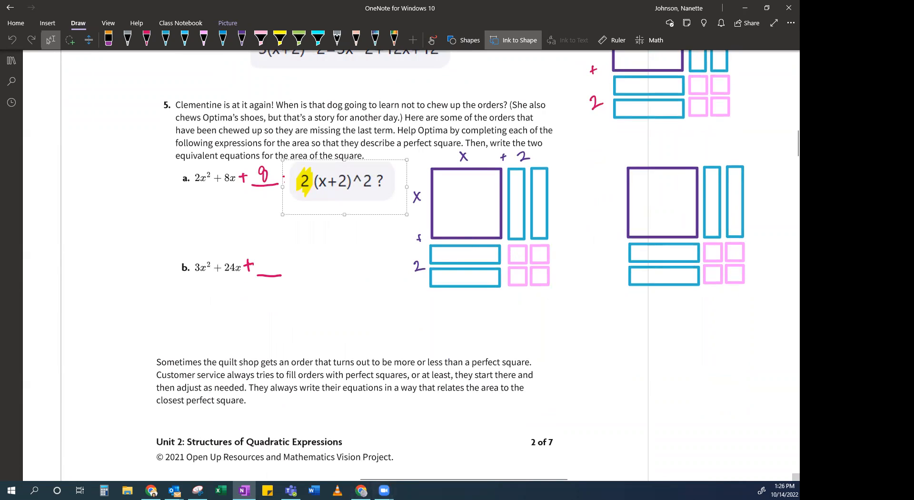
scroll(right, 3)
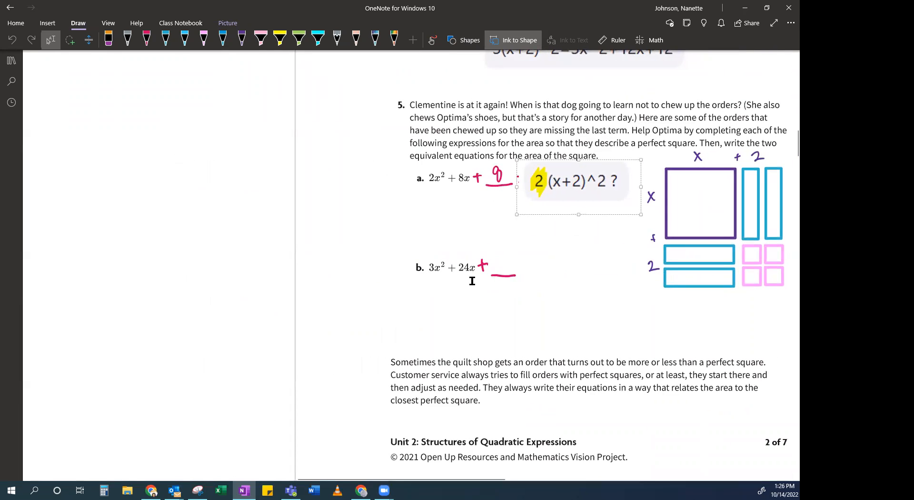
mouse_move(517, 281)
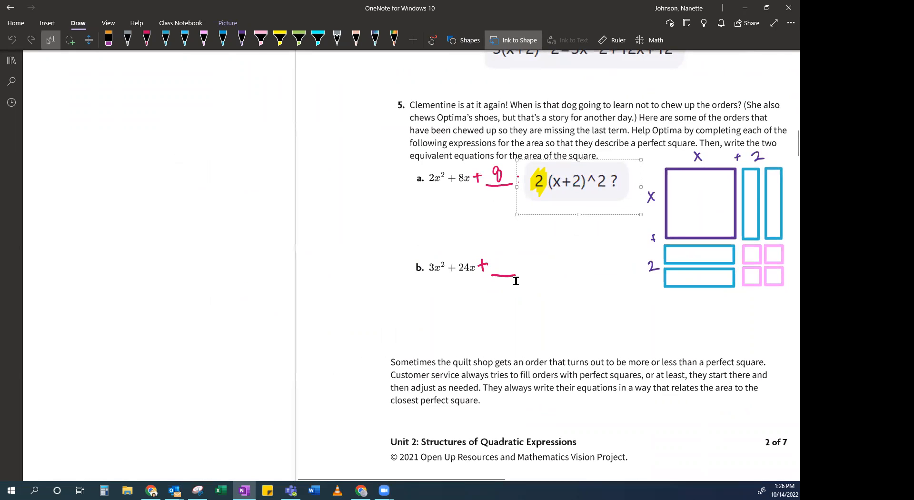
mouse_move(658, 226)
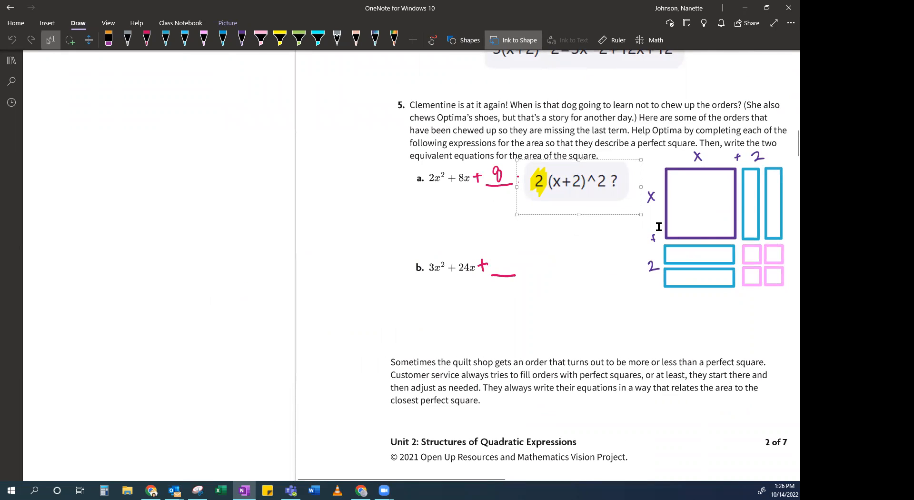
click(699, 203)
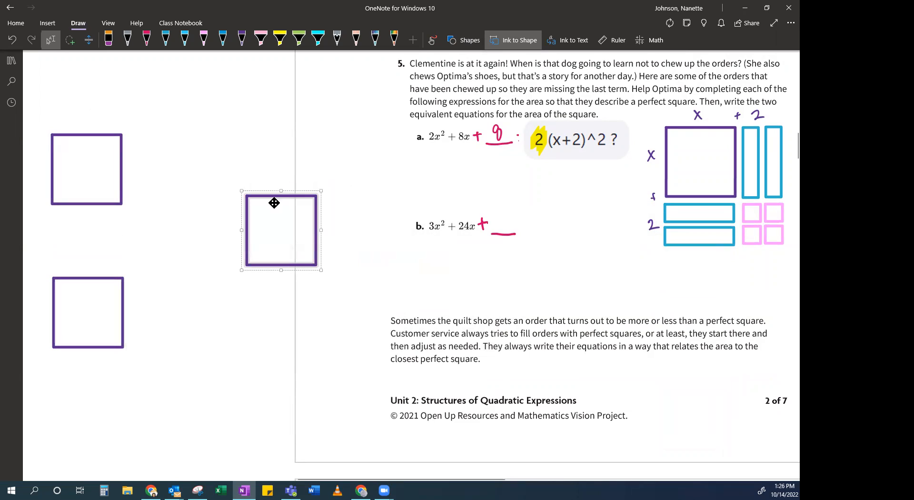
click(295, 380)
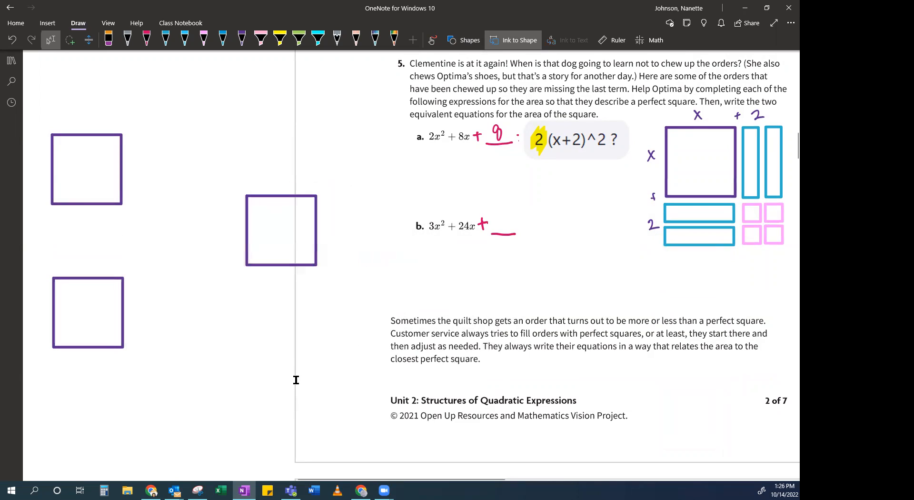
mouse_move(480, 236)
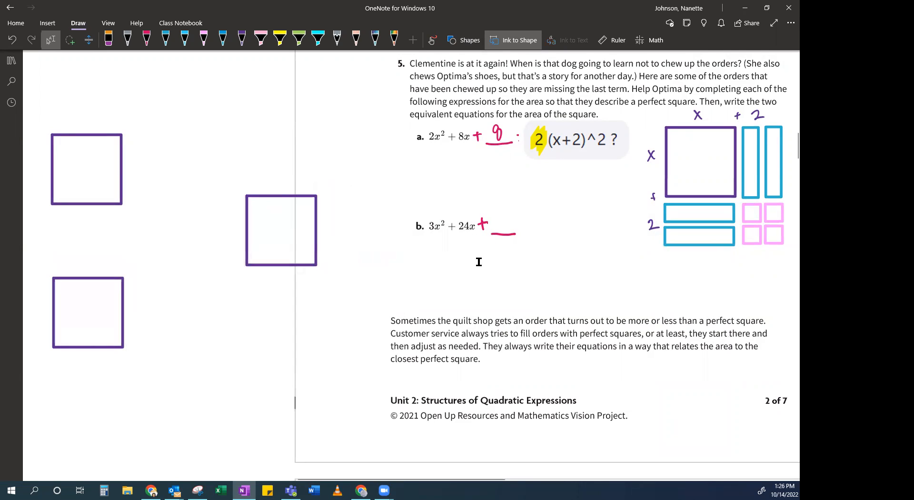
mouse_move(93, 283)
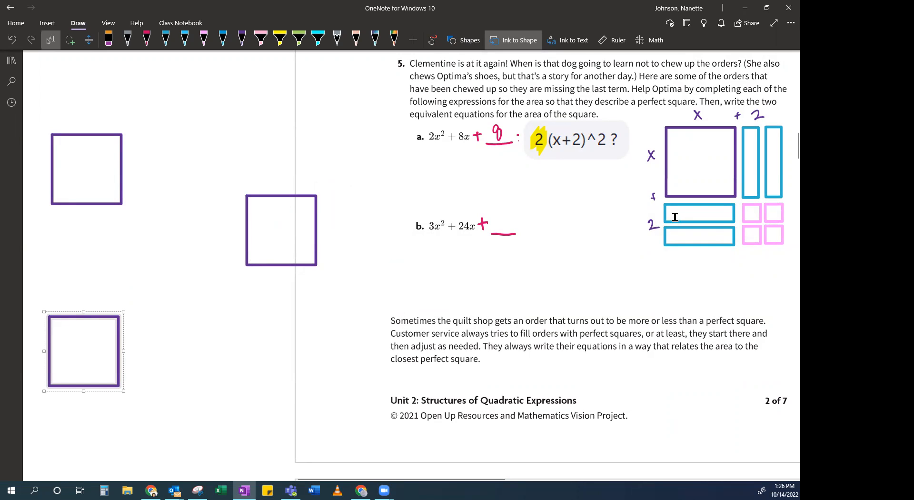
mouse_move(94, 294)
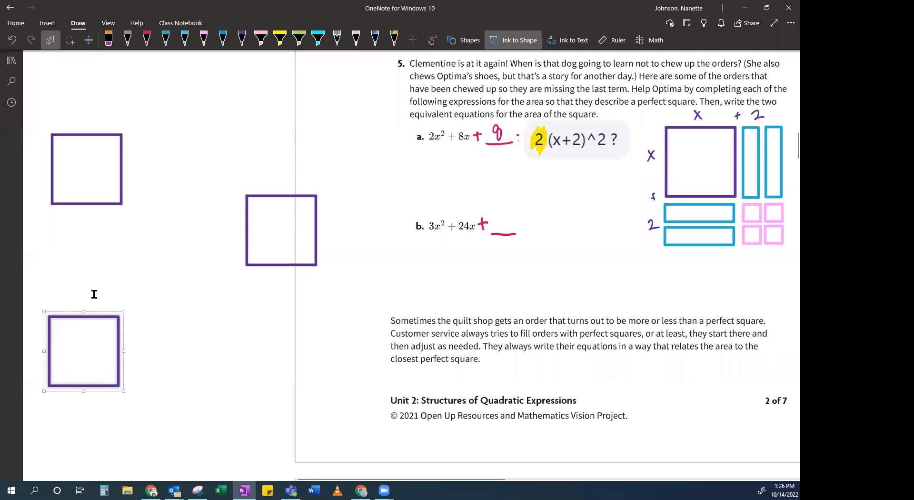
mouse_move(245, 244)
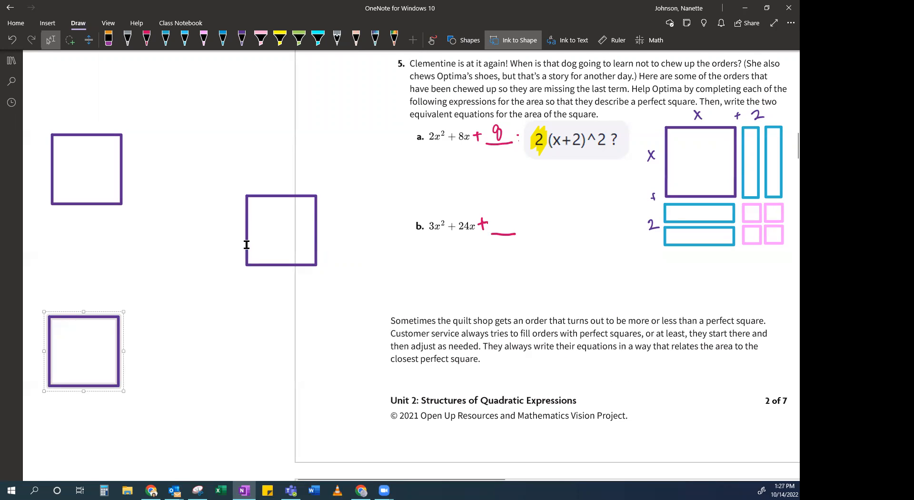
mouse_move(100, 194)
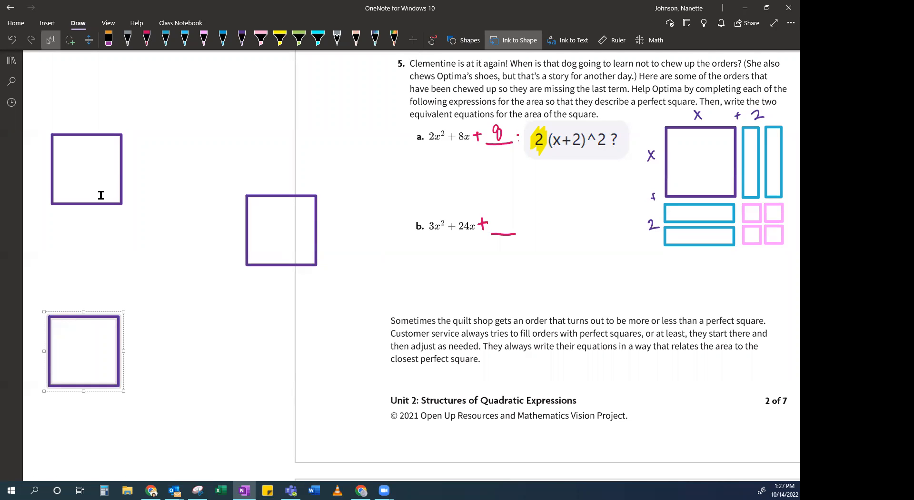
mouse_move(289, 241)
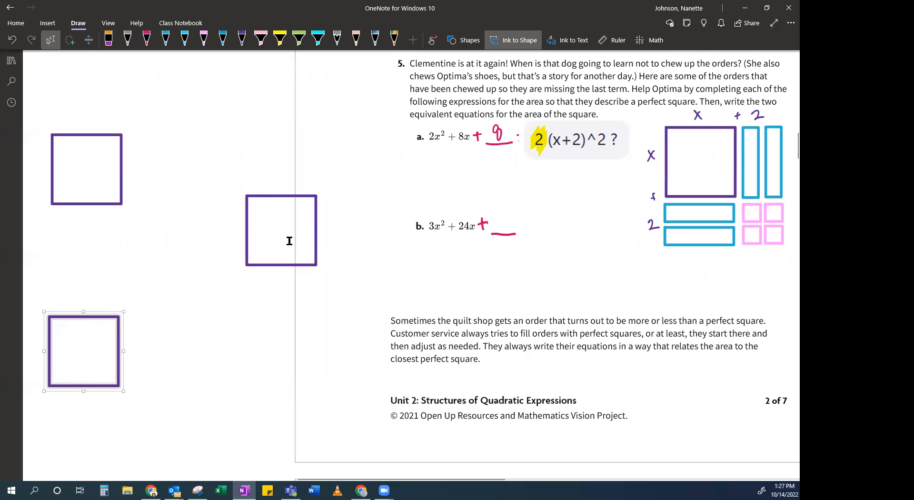
mouse_move(283, 217)
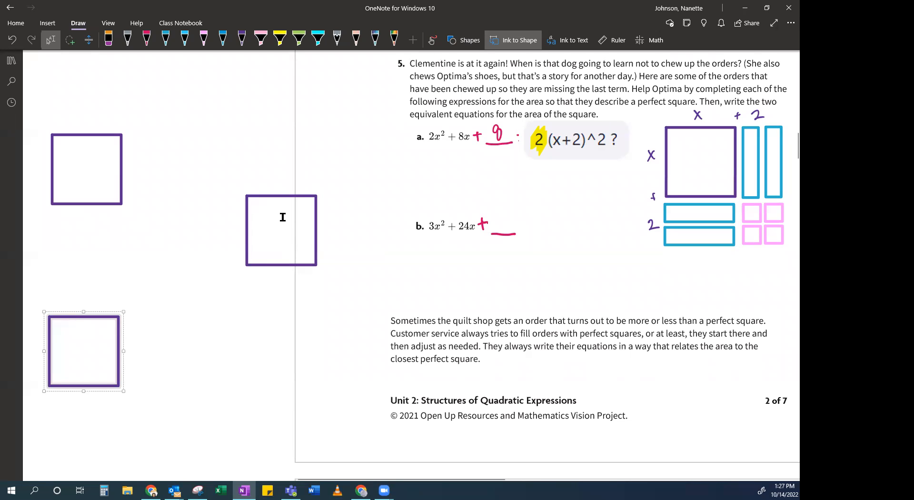
mouse_move(360, 233)
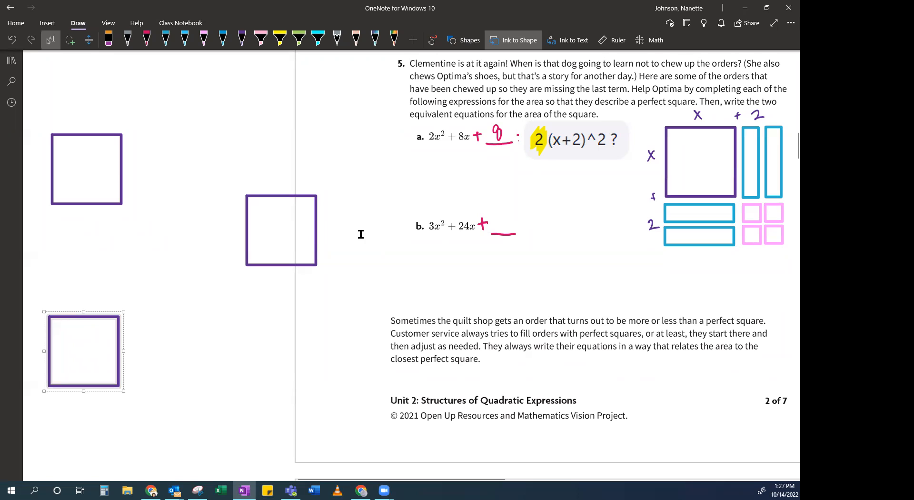
mouse_move(294, 294)
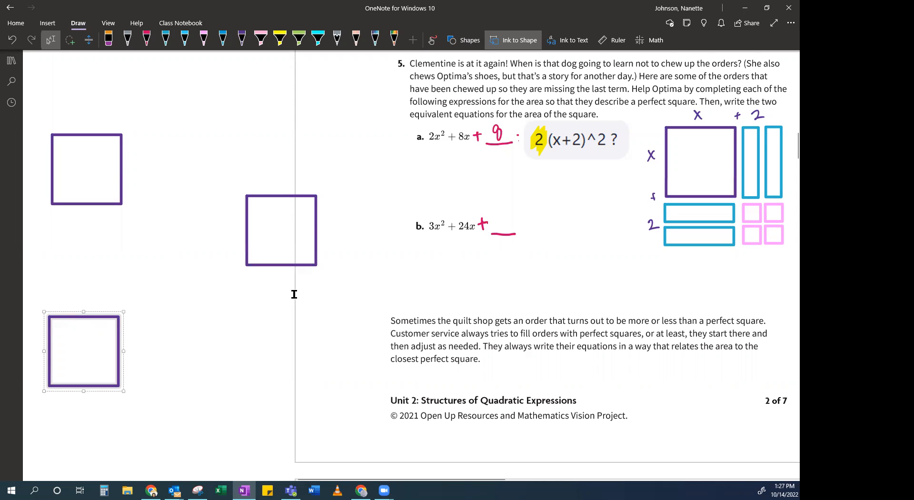
mouse_move(328, 229)
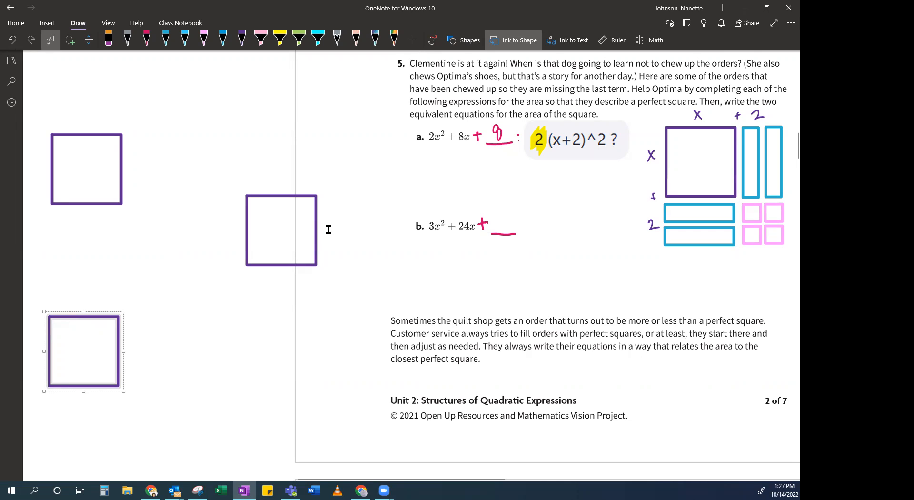
mouse_move(328, 273)
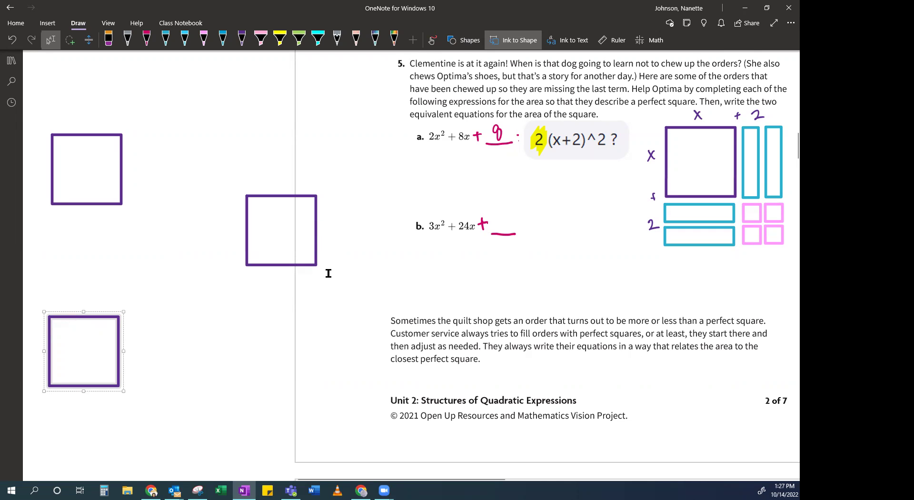
mouse_move(332, 334)
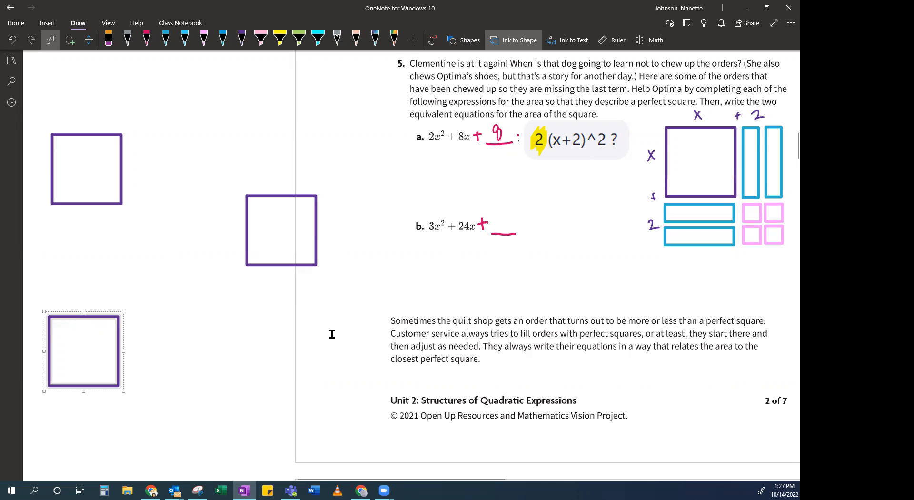
mouse_move(417, 269)
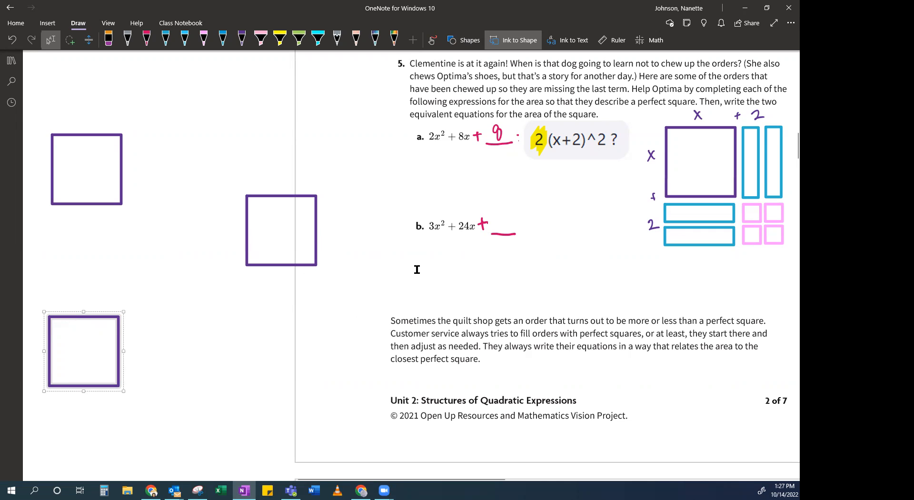
mouse_move(732, 263)
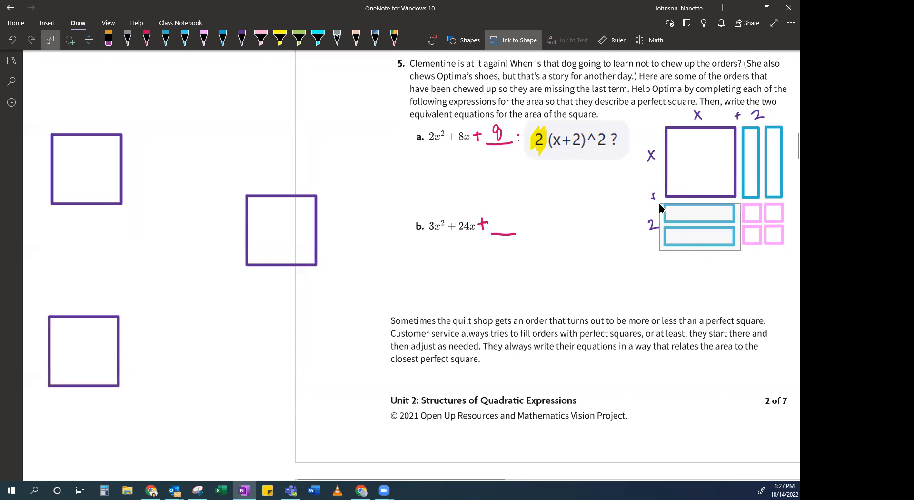
- Paste blue strip copies, four below the middle square and four to its right
right_click(685, 226)
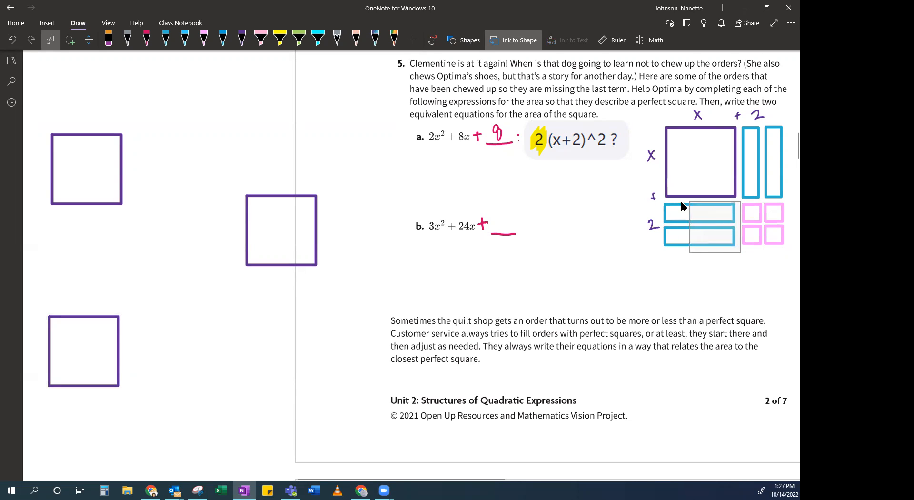
click(699, 227)
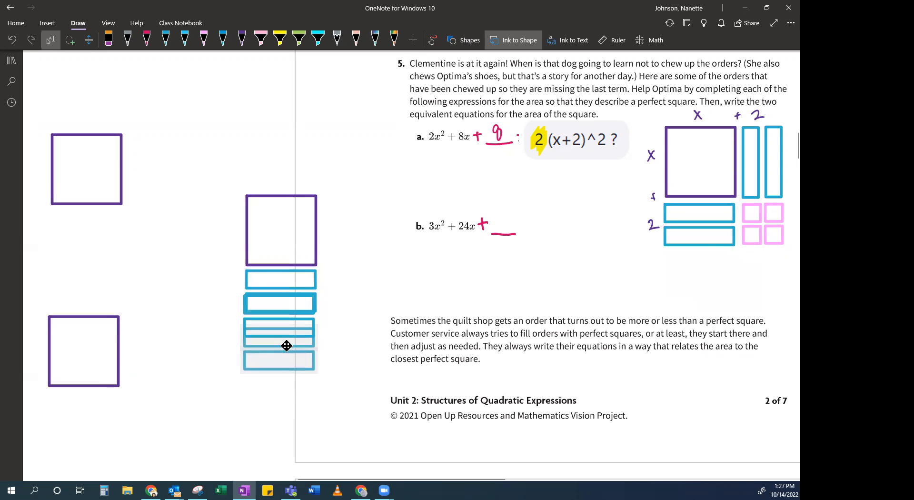
click(279, 341)
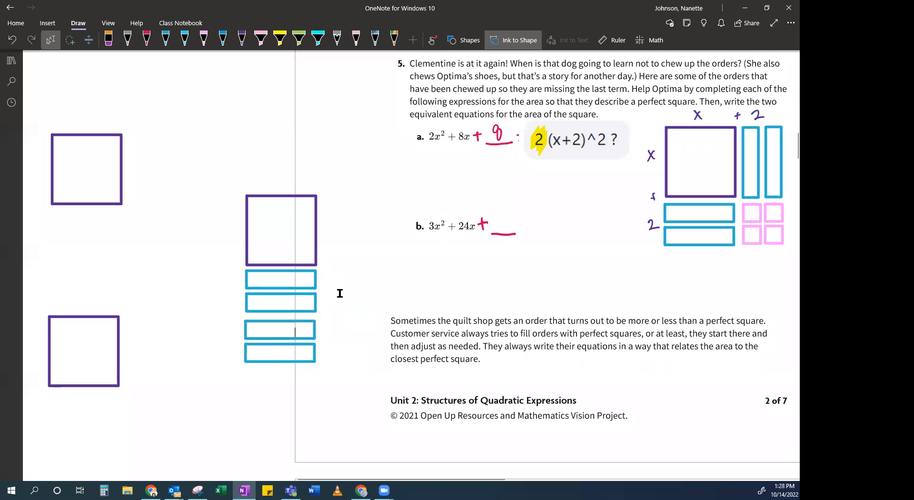
mouse_move(790, 198)
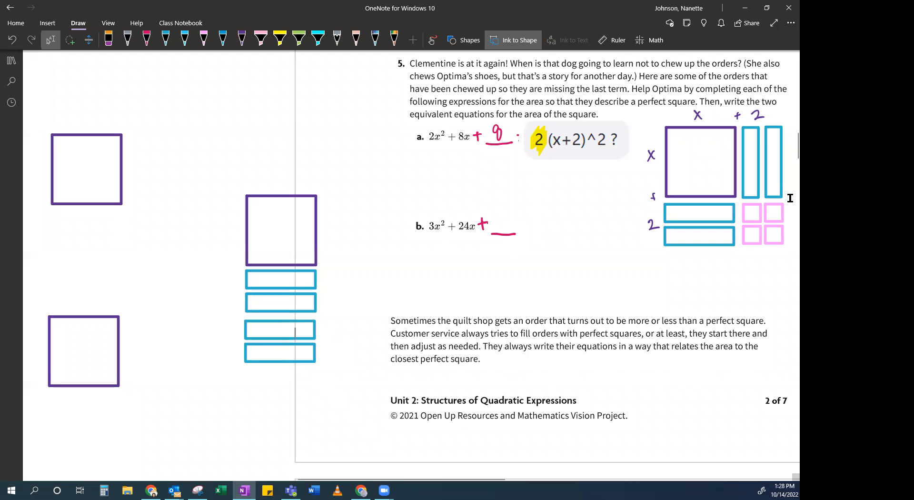
click(763, 162)
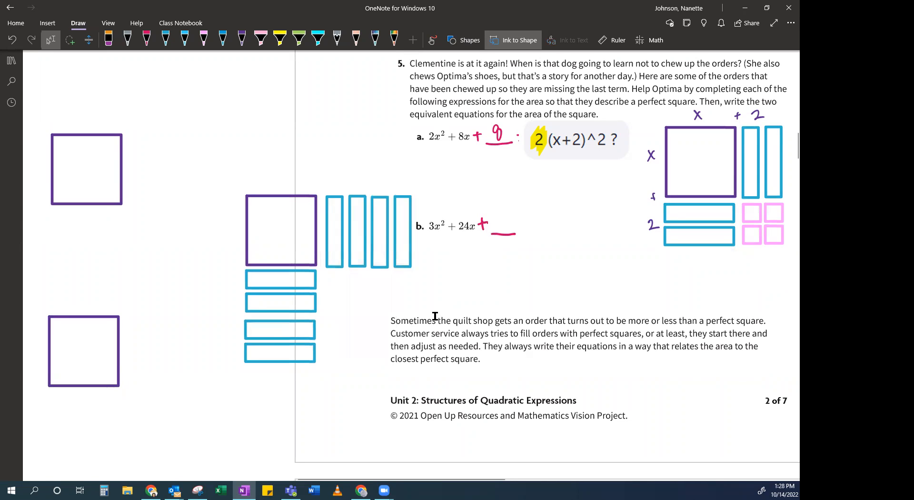
click(416, 299)
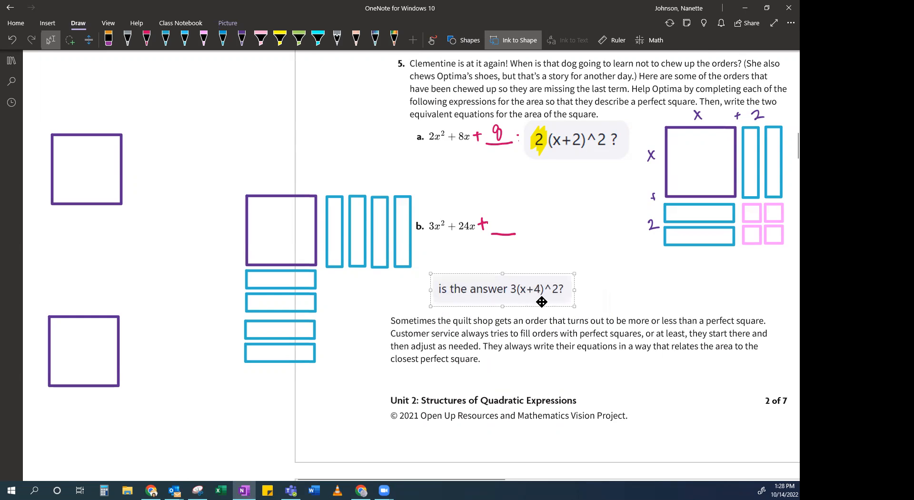
mouse_move(420, 273)
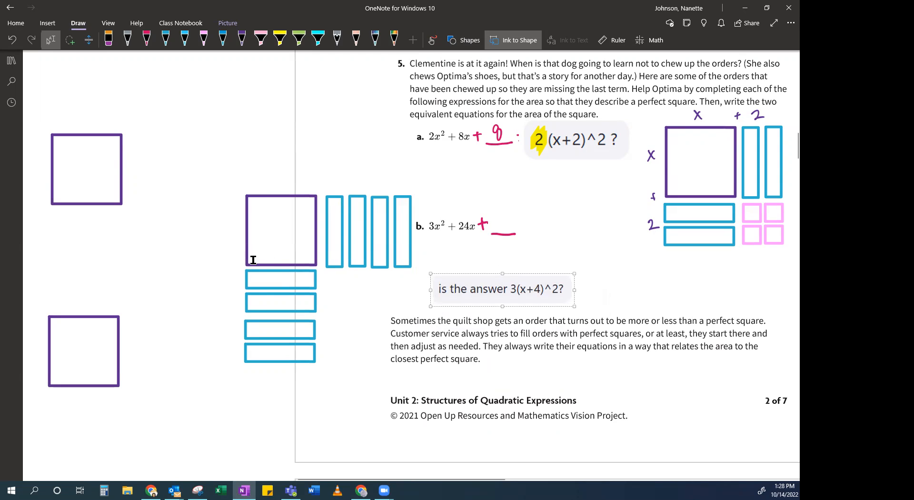
mouse_move(367, 414)
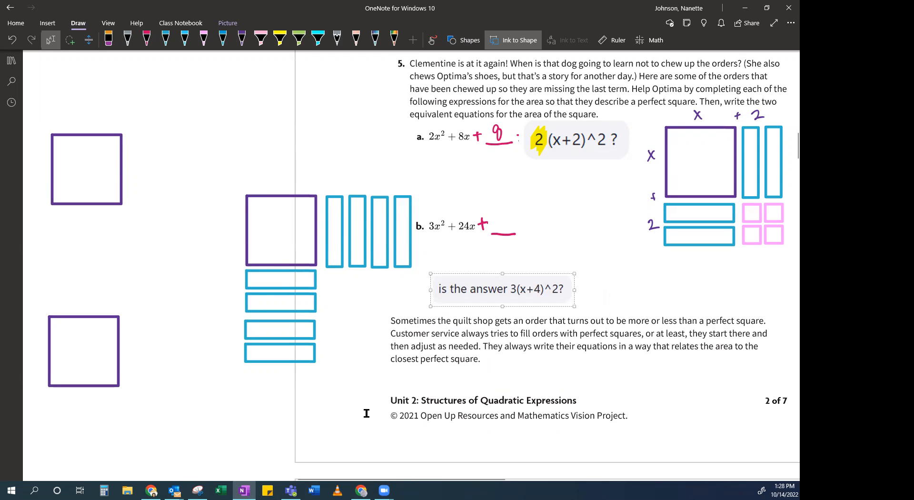
mouse_move(363, 391)
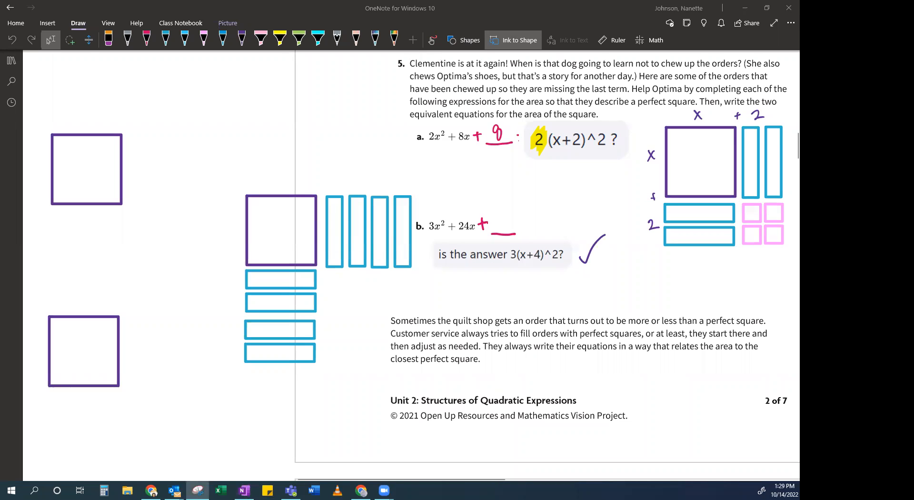
- Place 'is the answer 3(x+4)^2?' beside part b and mark it with a check
click(500, 253)
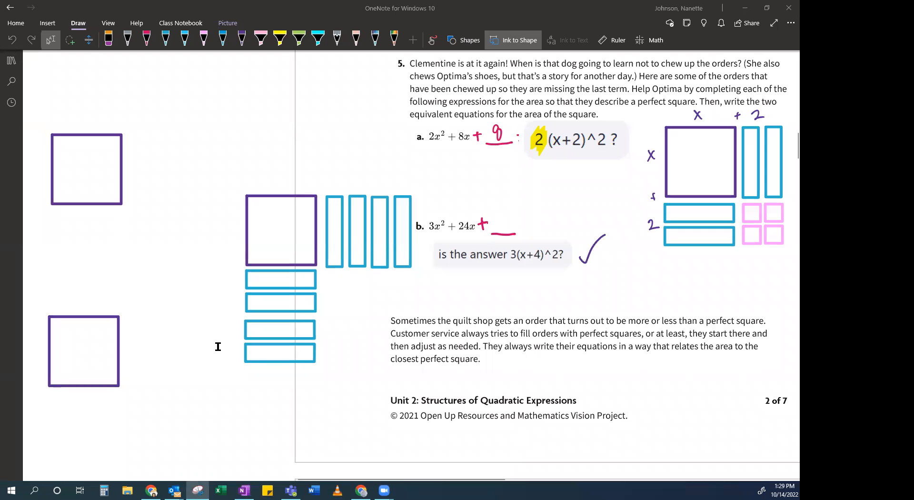
click(481, 329)
text(48 total squares)
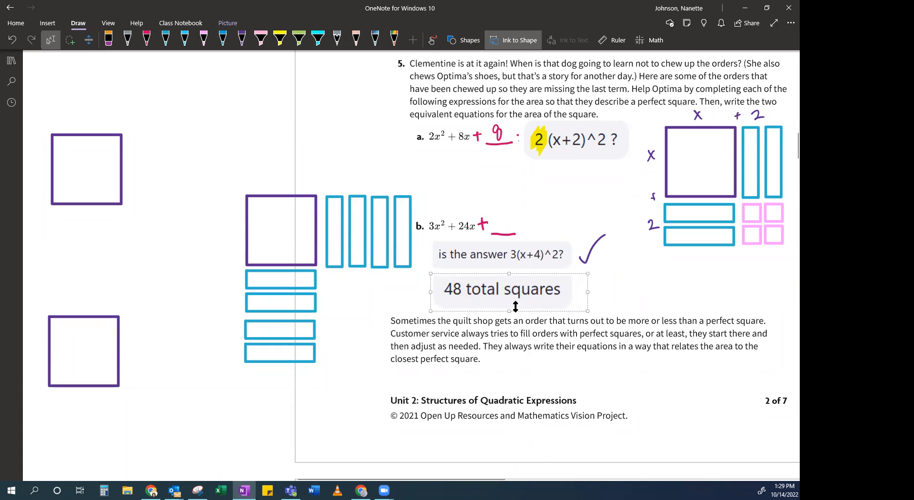
mouse_move(368, 314)
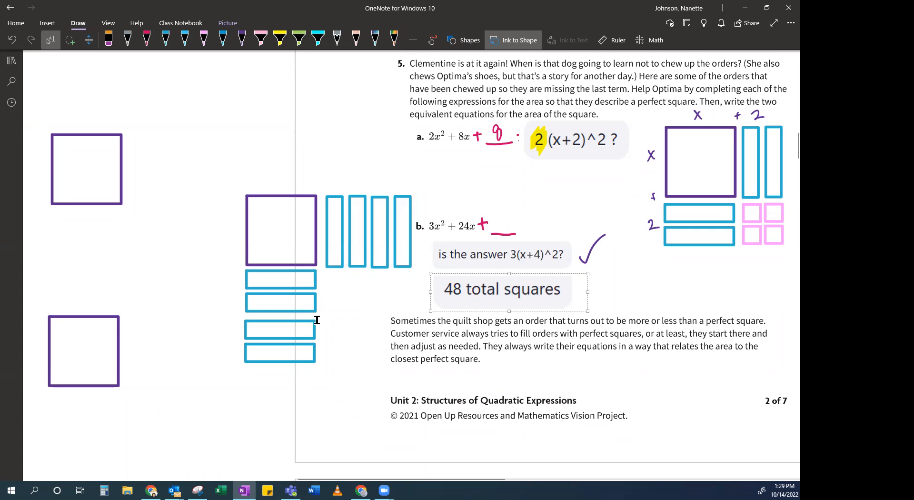
mouse_move(135, 422)
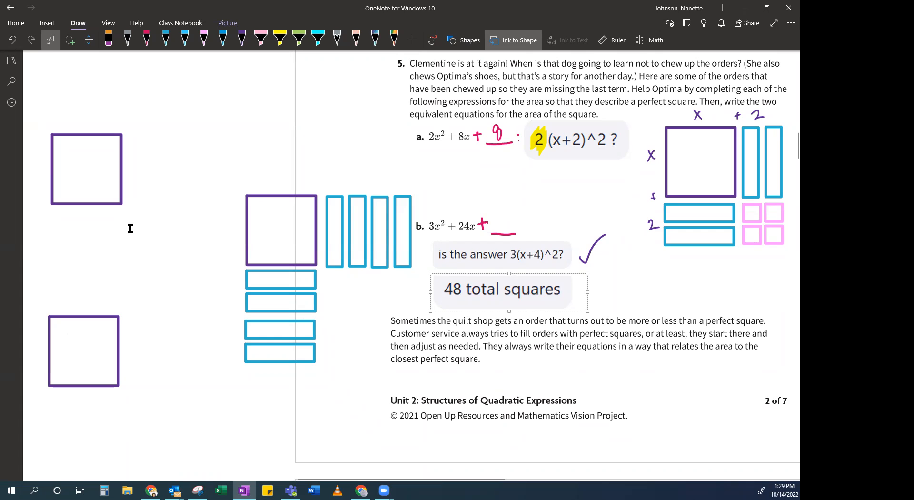
mouse_move(301, 251)
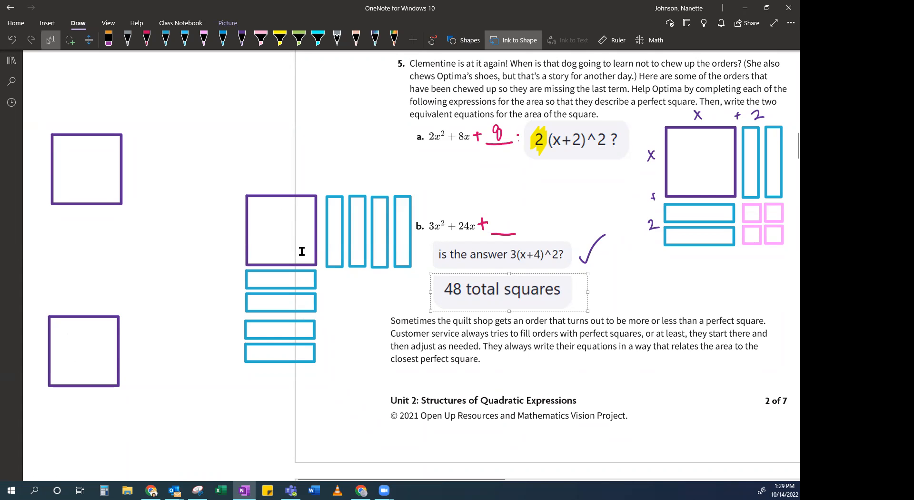
mouse_move(361, 300)
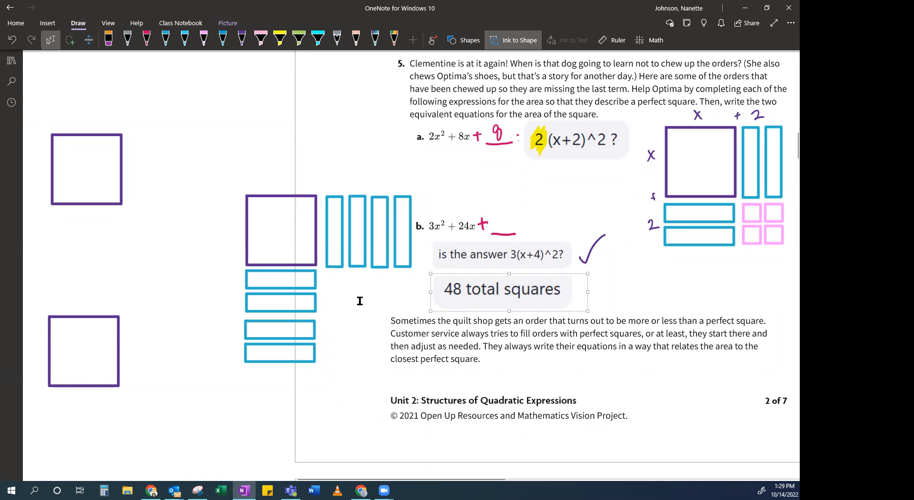
mouse_move(377, 308)
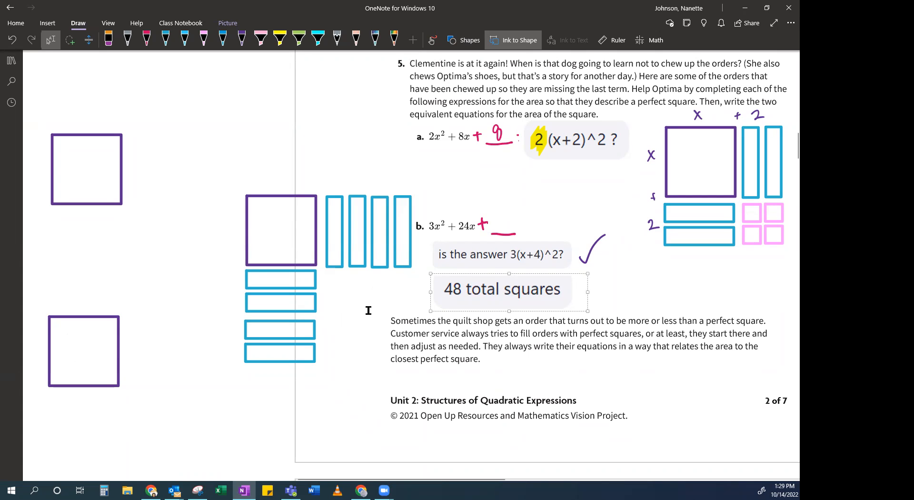
mouse_move(374, 297)
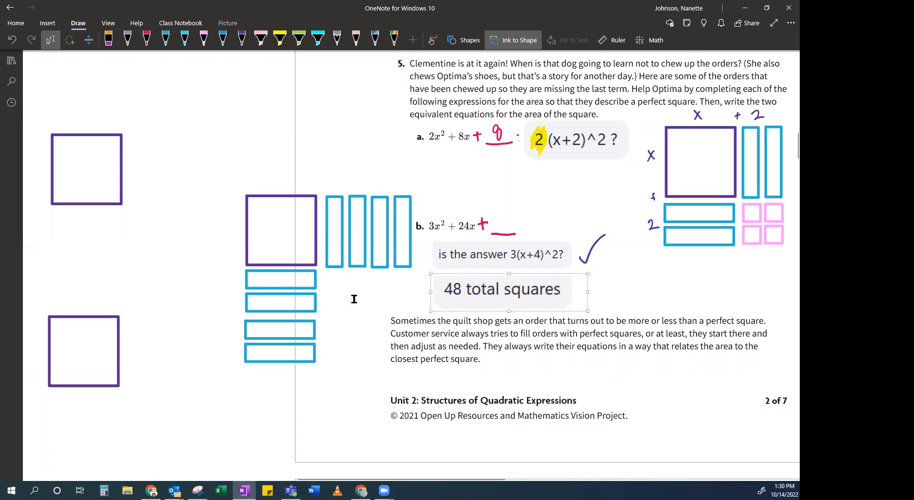
mouse_move(491, 270)
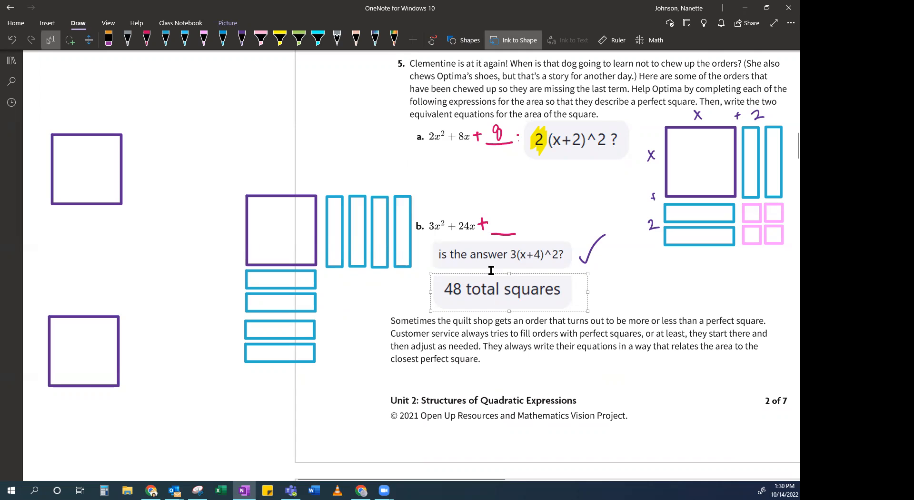